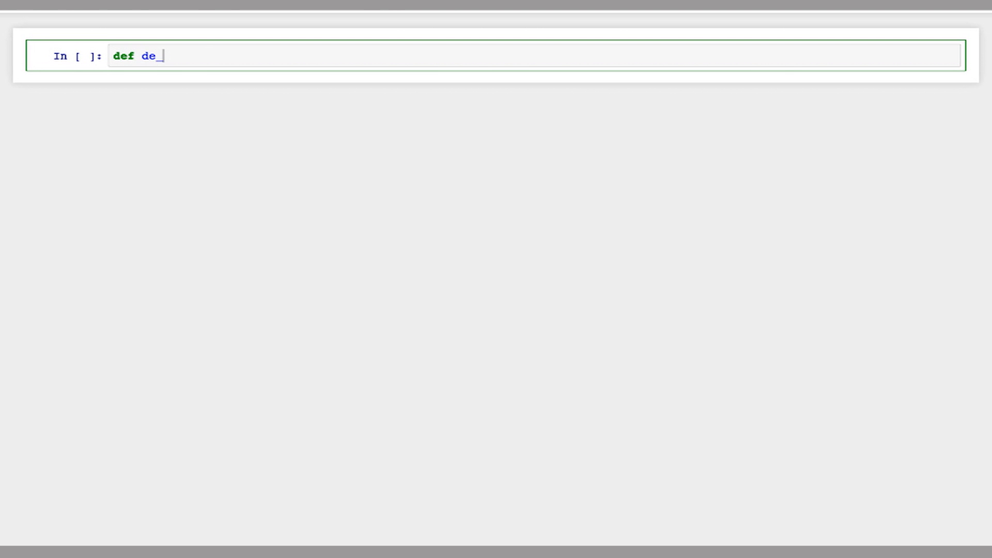
Step: Write the def de_bruijn_ize(st, k): header with edges = [] as the first body line
type("_brui")
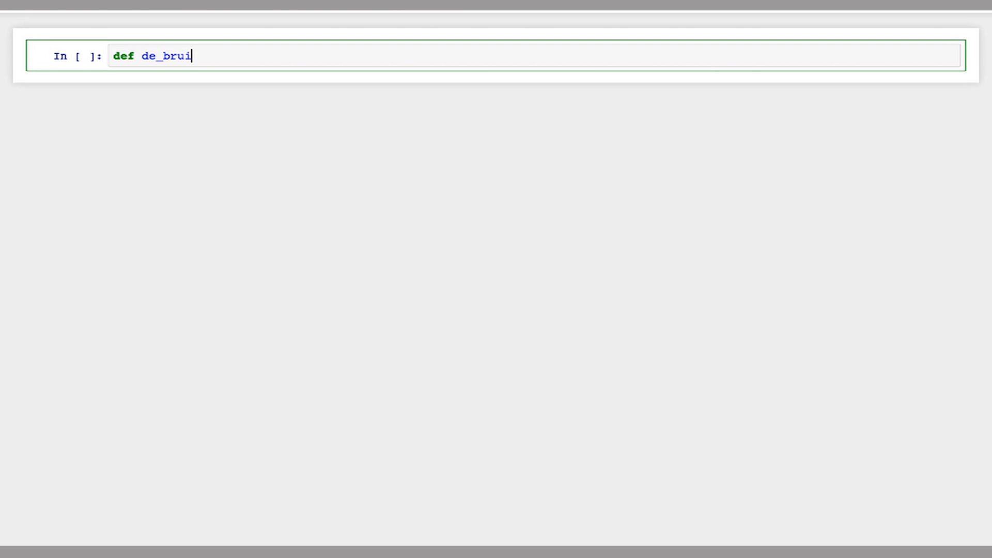
type("jn_ize")
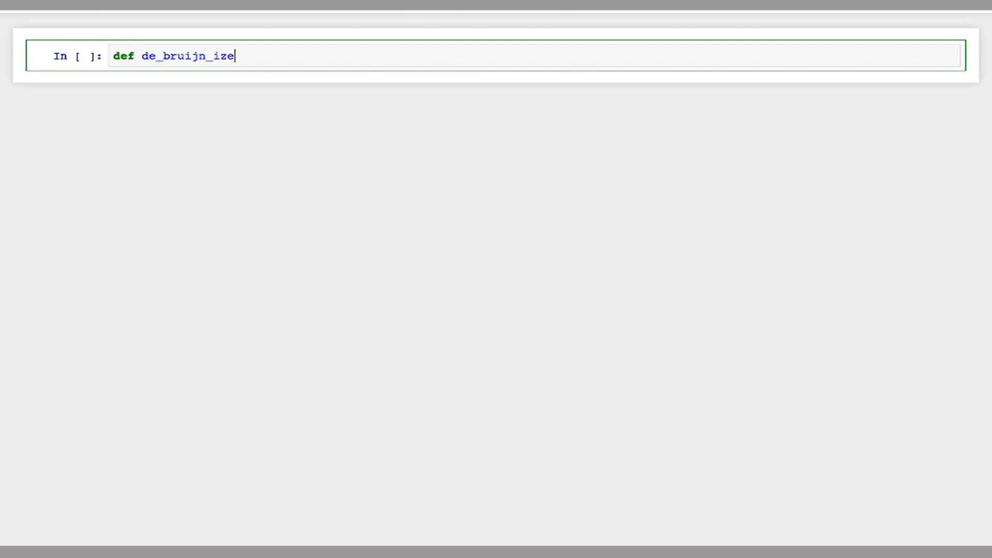
type("(")
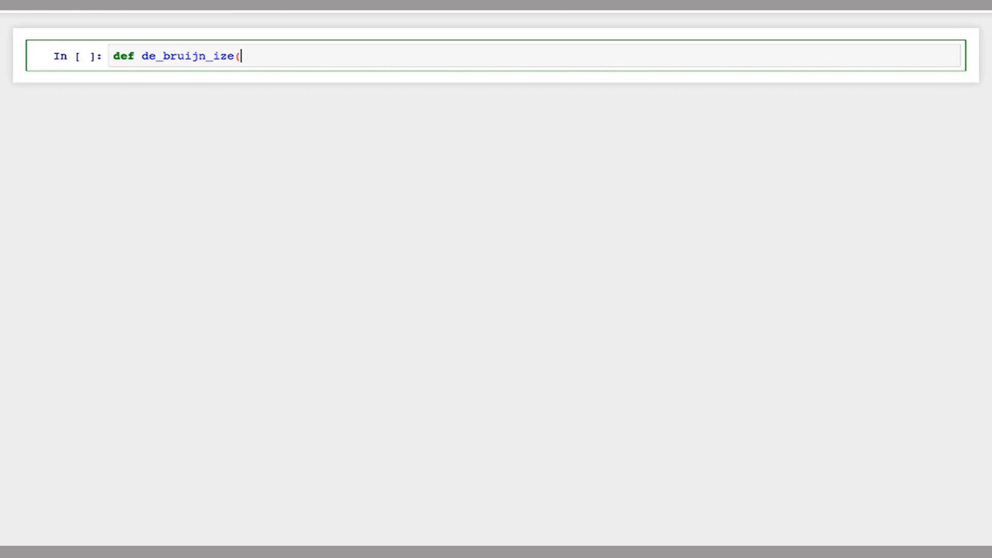
type("st,")
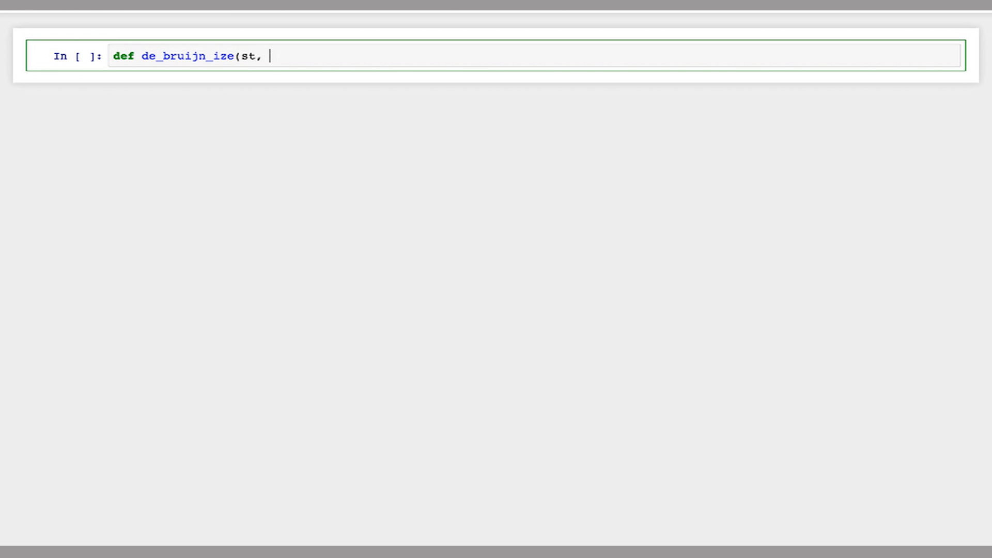
type("k)")
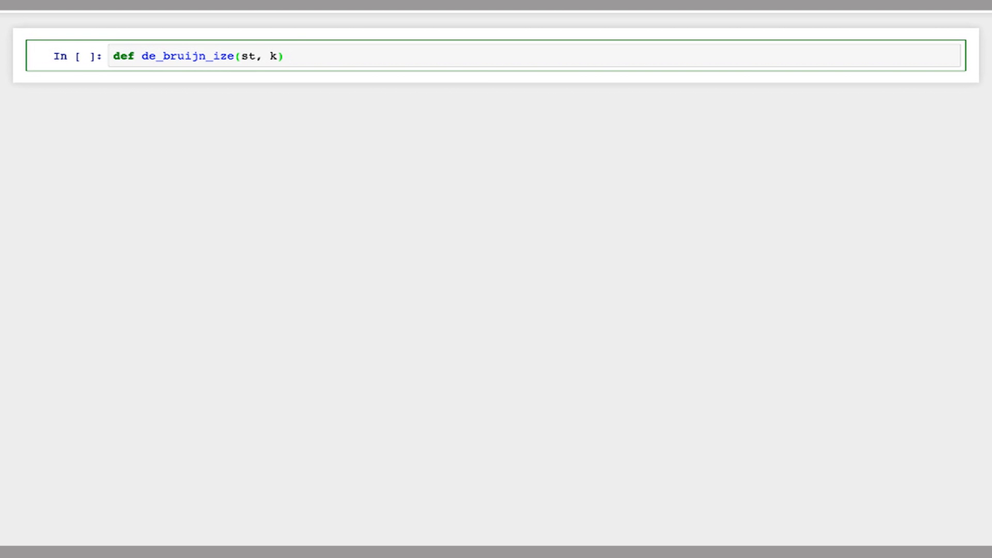
type(":")
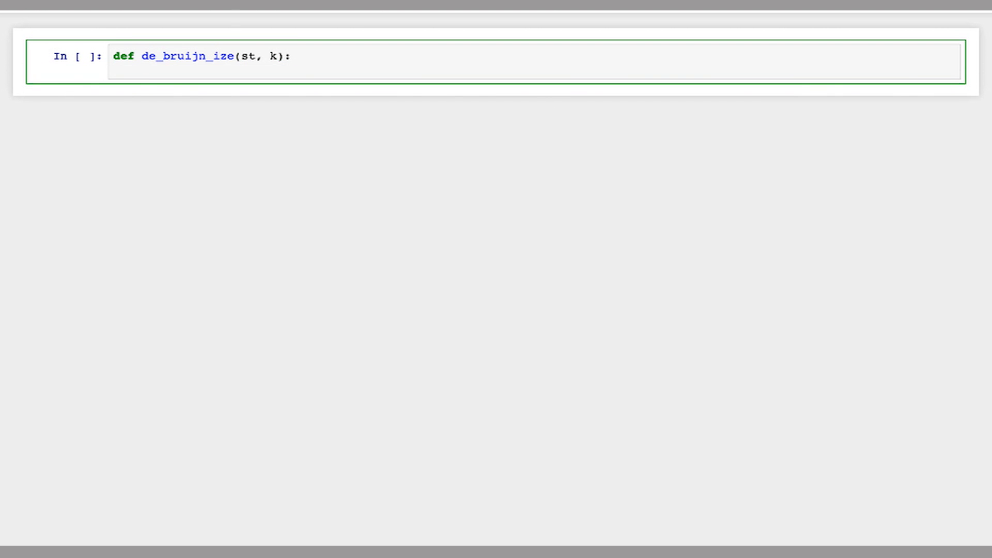
type("edges = []")
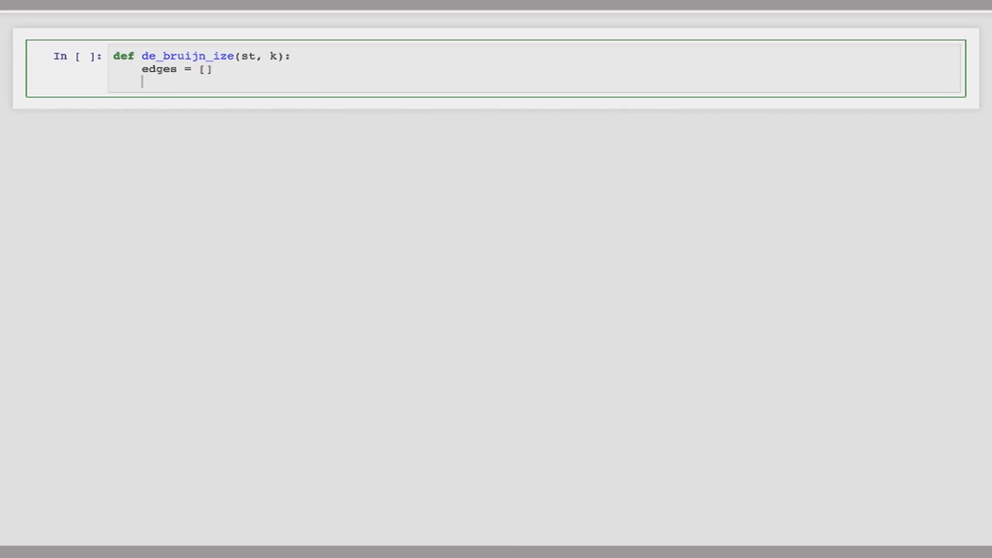
Step: Add node = set() and a loop: for i in range(len(st) - k + 1):
type("node =")
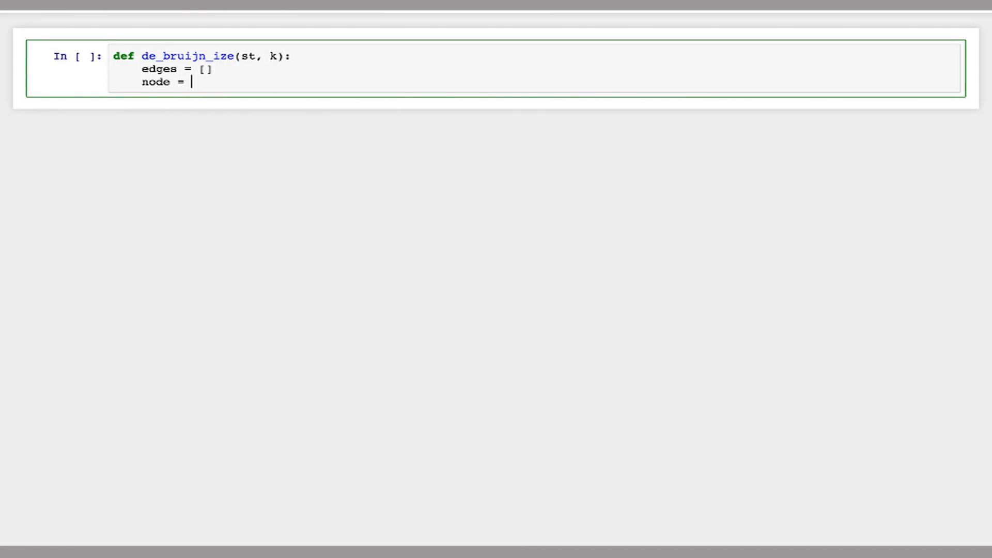
type("set()")
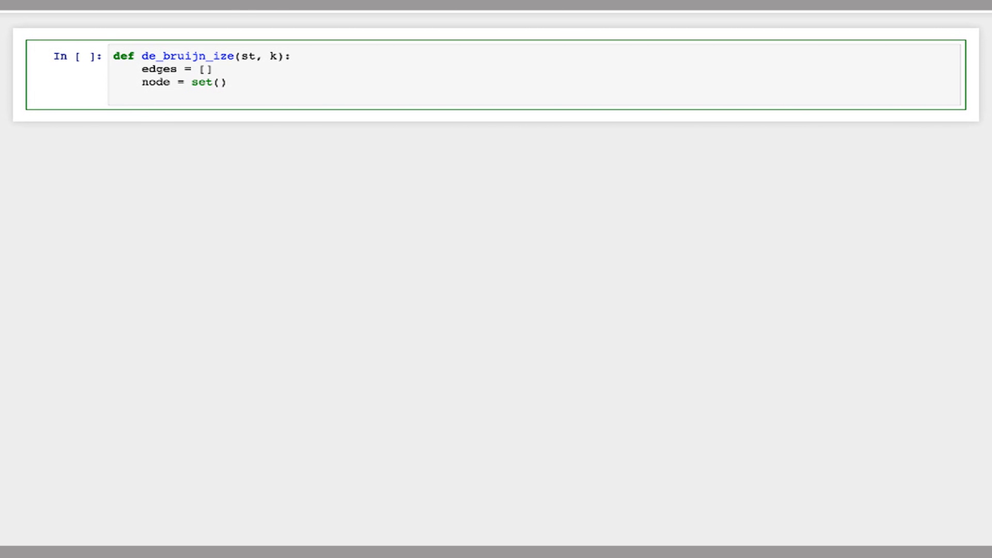
type("for")
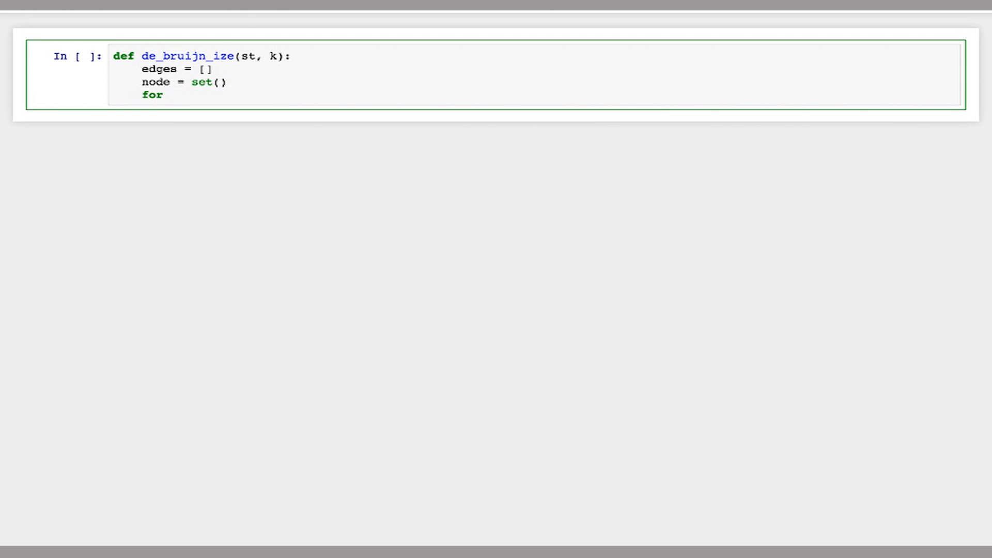
type("i in ra")
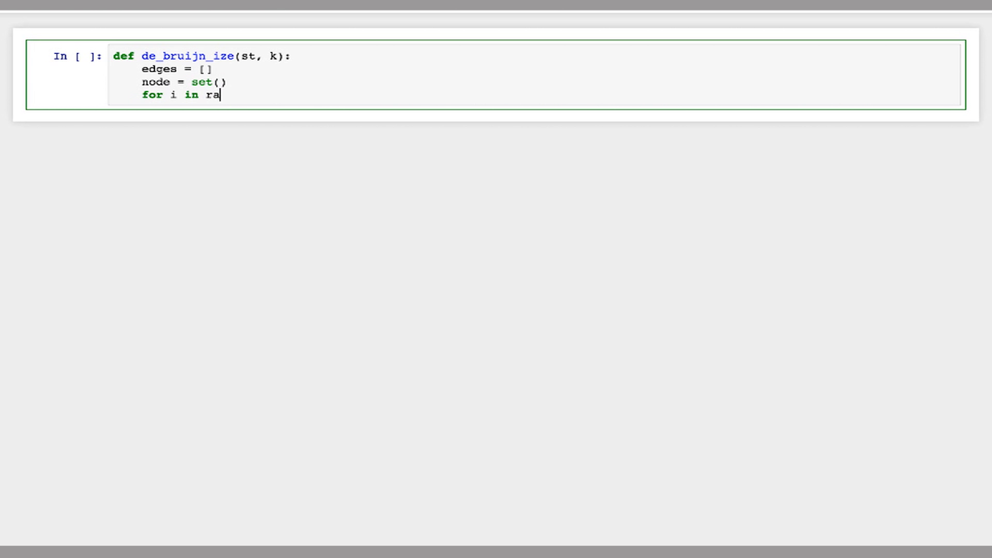
type("nge(len")
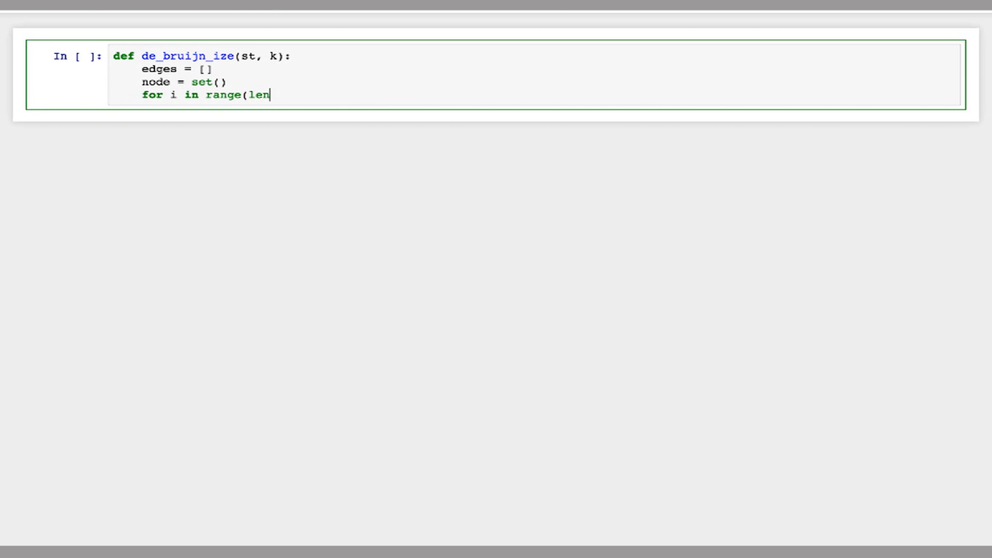
type("(st")
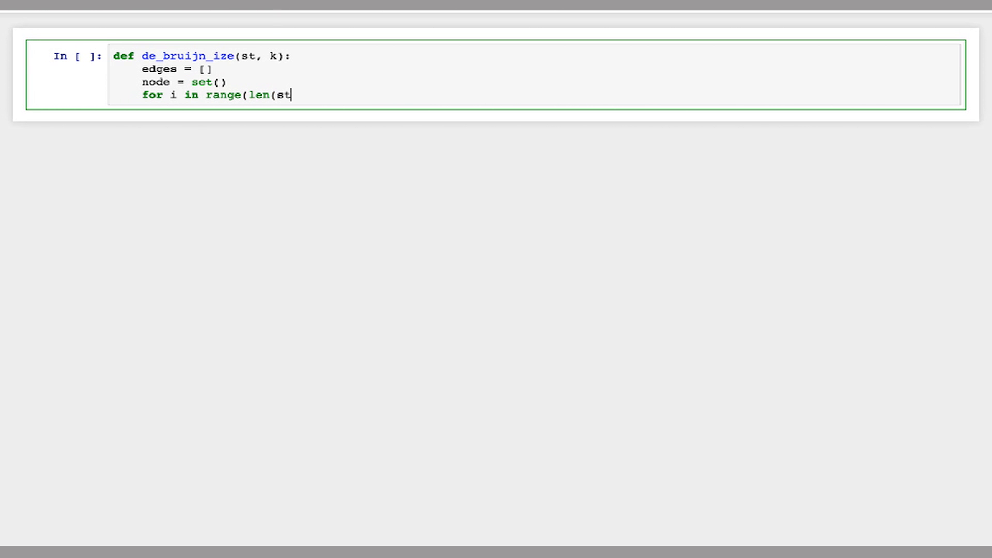
type(") - k")
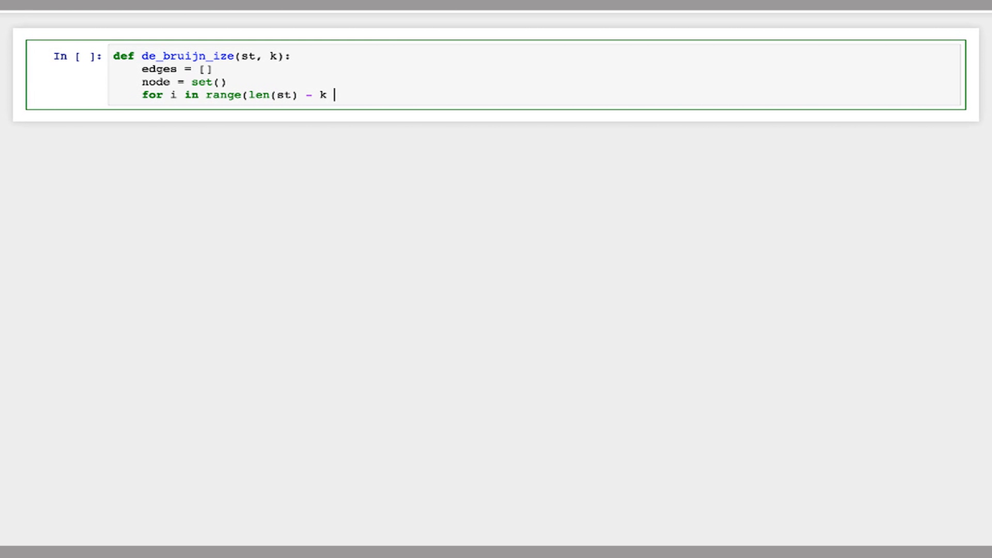
type("+")
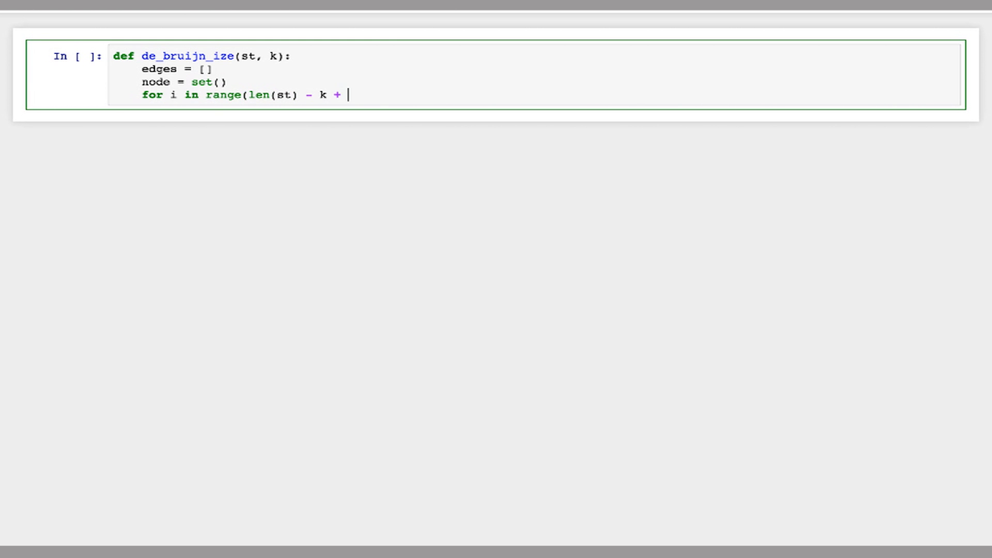
type("1):")
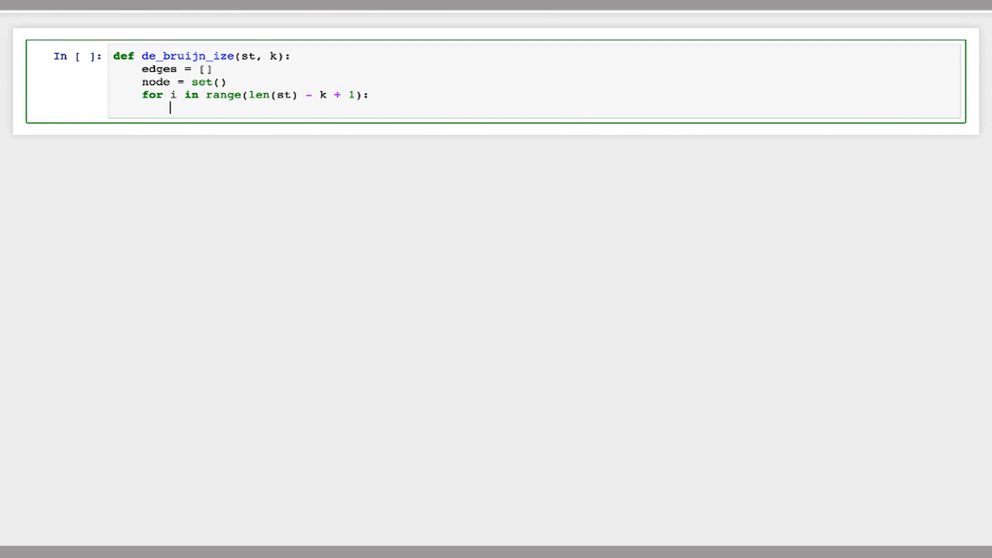
Step: Begin the edges.append call with the first slice st[i:i+k-1]
type("edg")
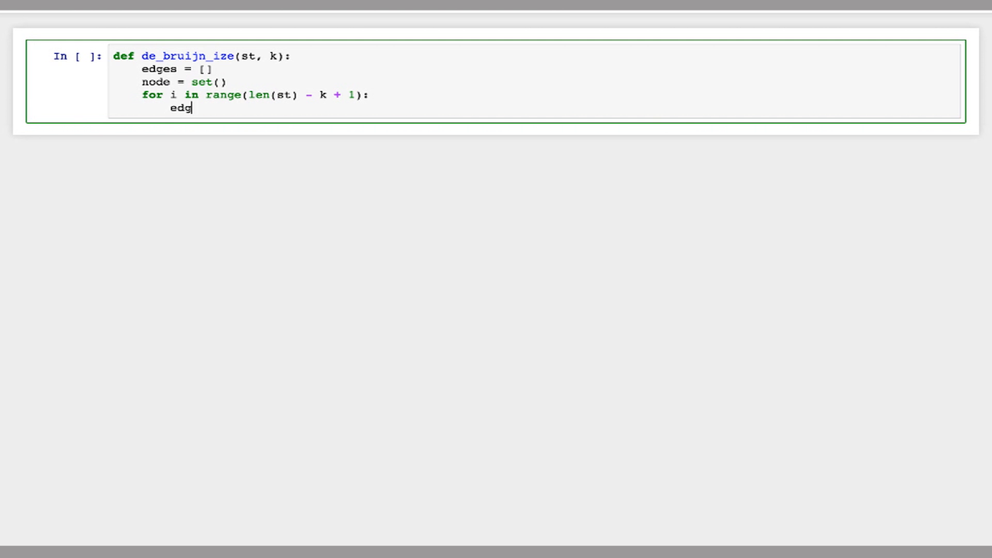
type("es.append(")
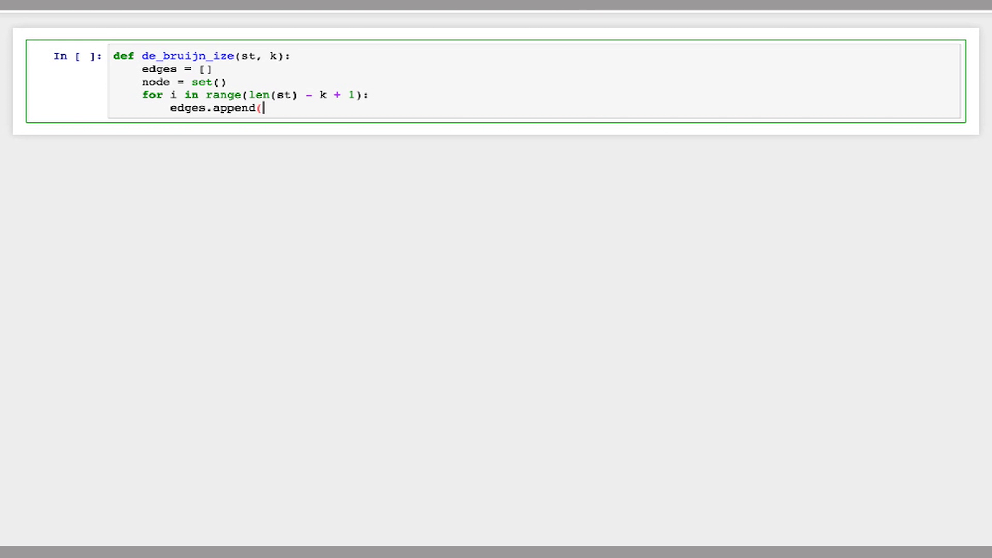
type("(")
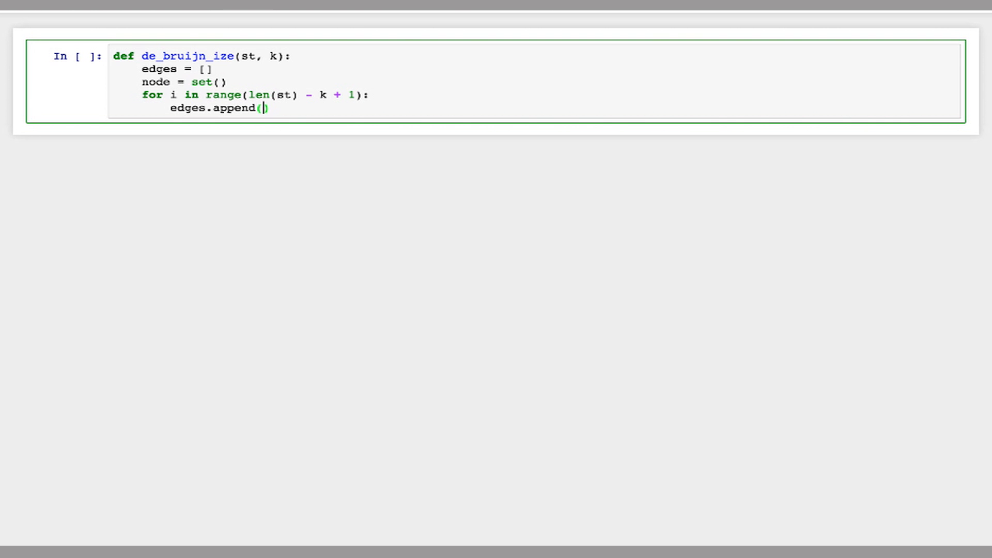
type("(")
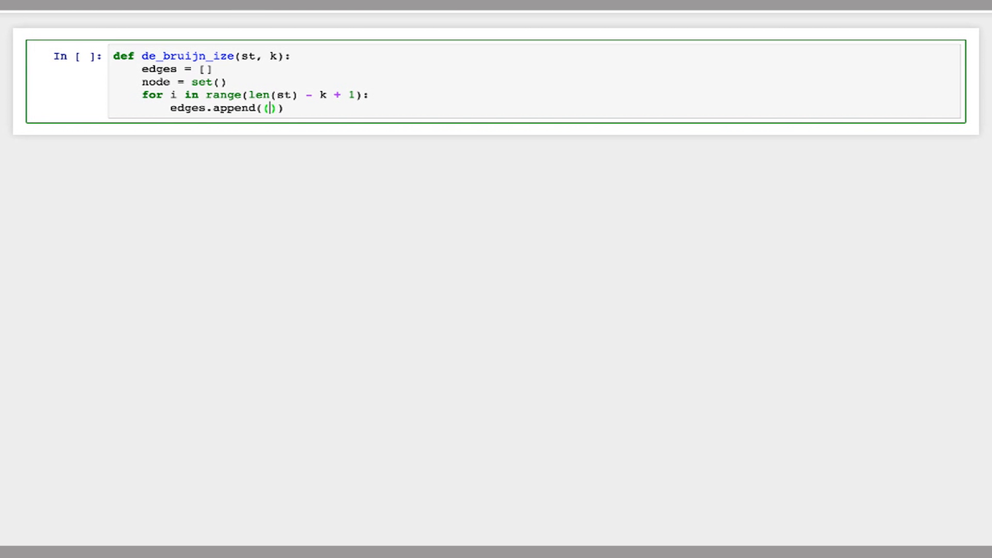
type("st")
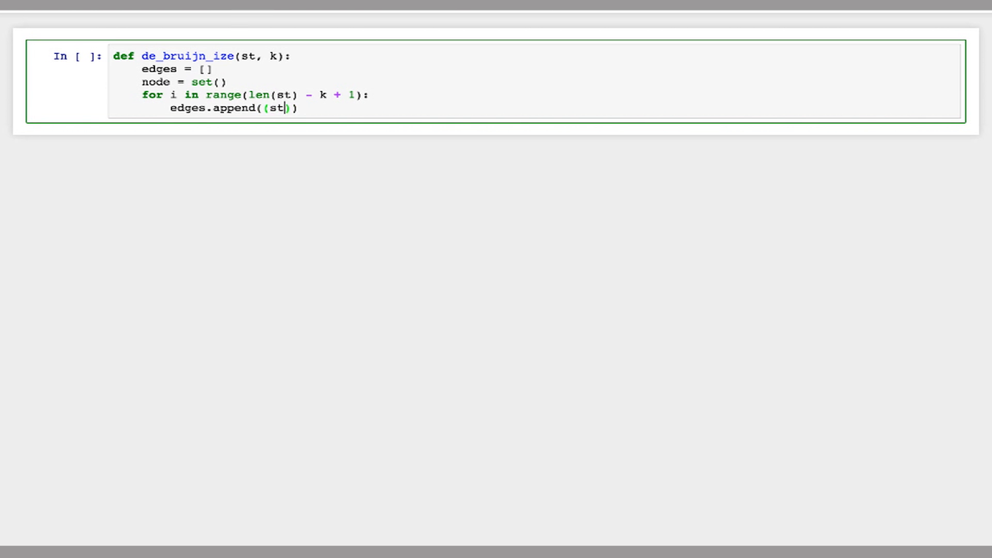
type("[")
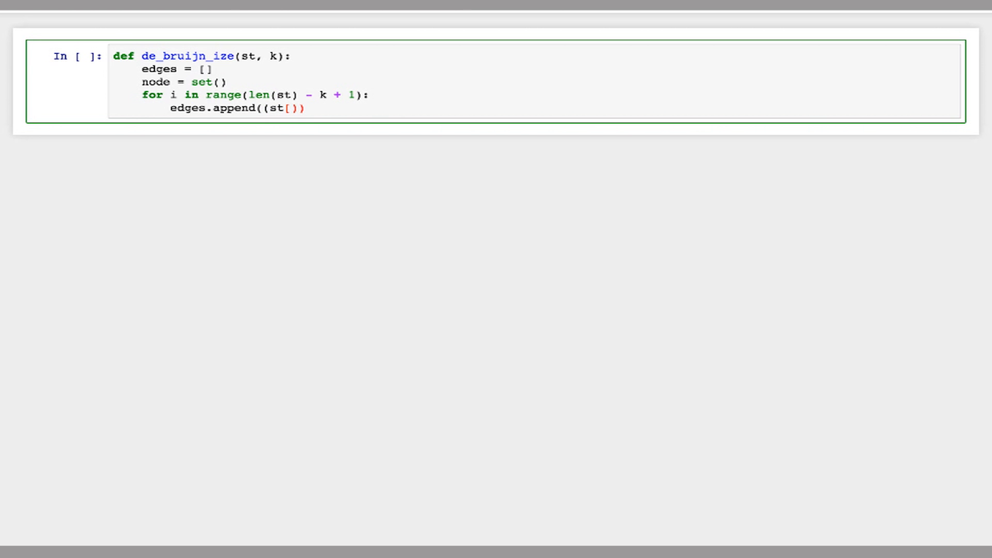
type("i")
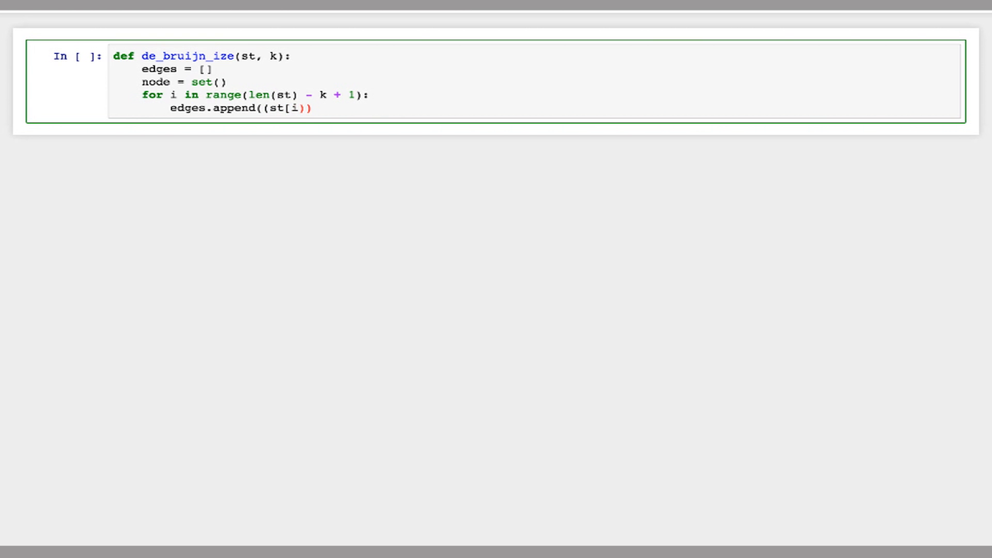
type(":i+")
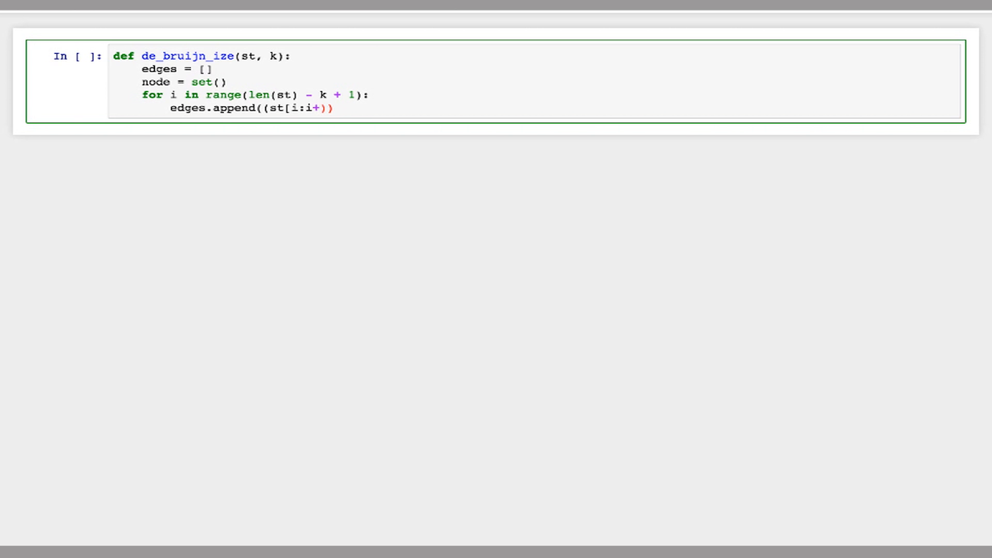
type("k-1]")
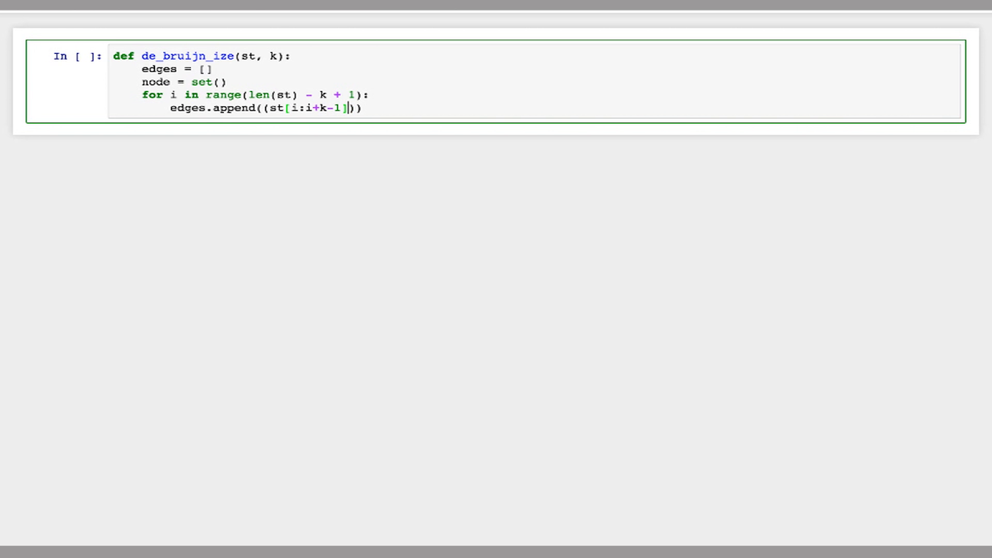
Step: Add the second slice st[i+1:i+k] to complete the edge tuple
type(", s")
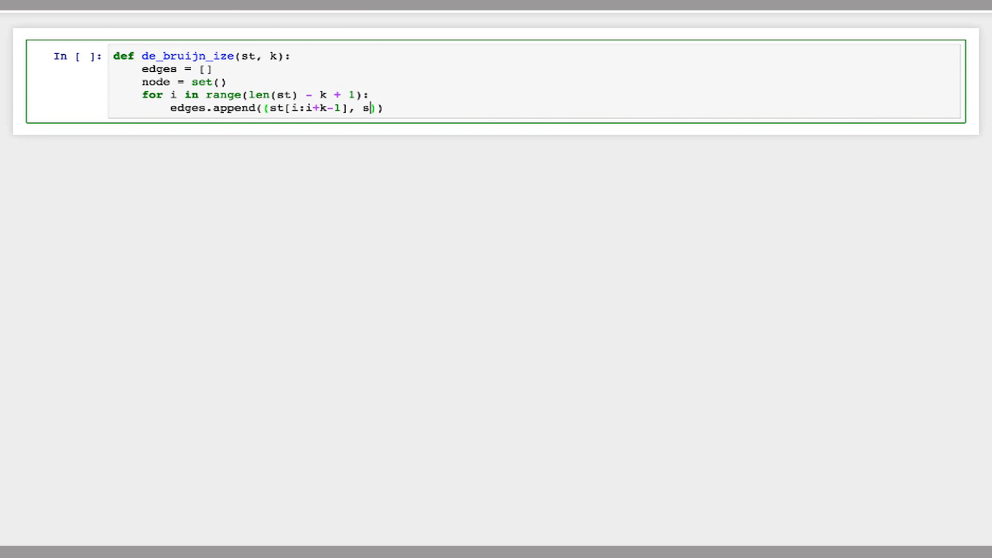
type("t[i")
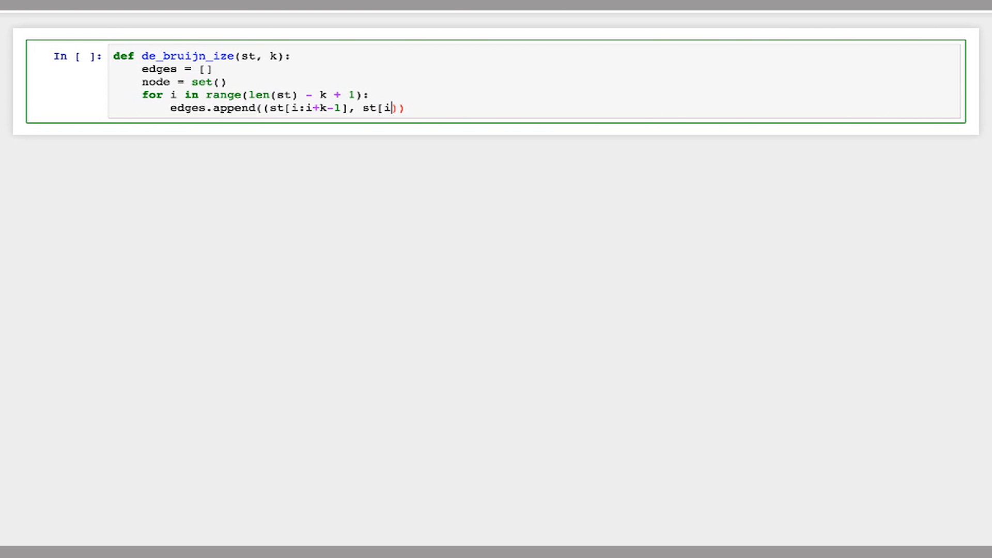
type("+1:")
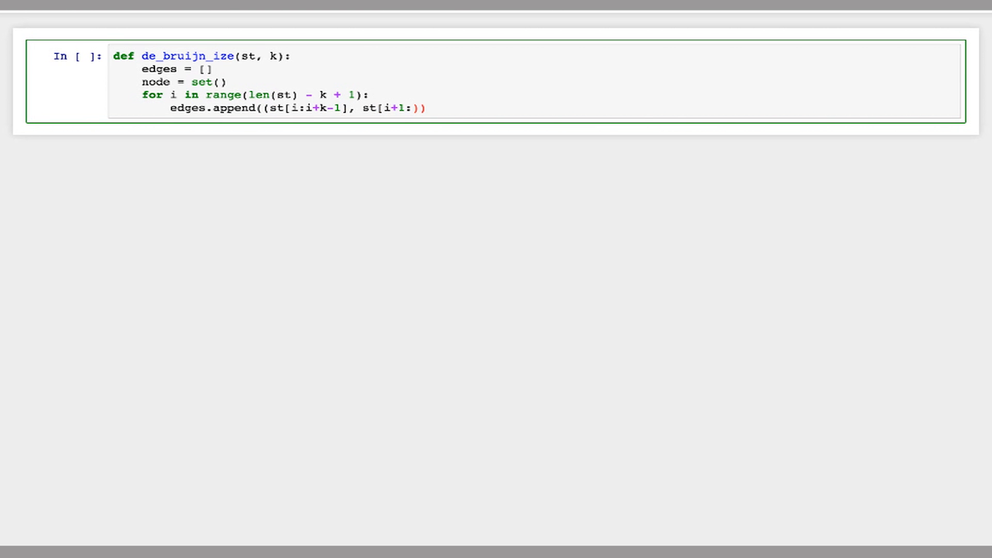
type(":i+k]")
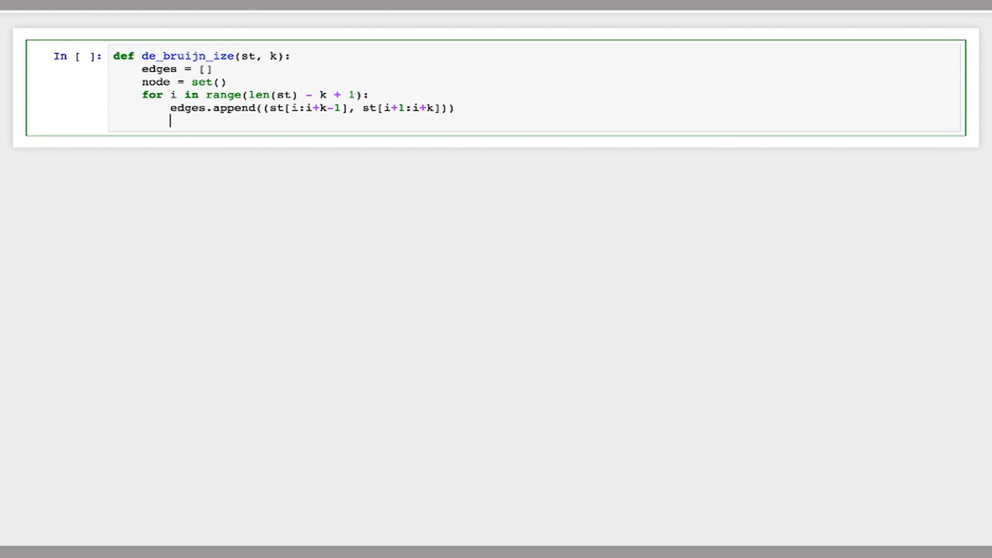
Step: Add nodes.add(st[i:i+k-1]) and nodes.add(st[i+1:i+k]) inside the loop
type("n")
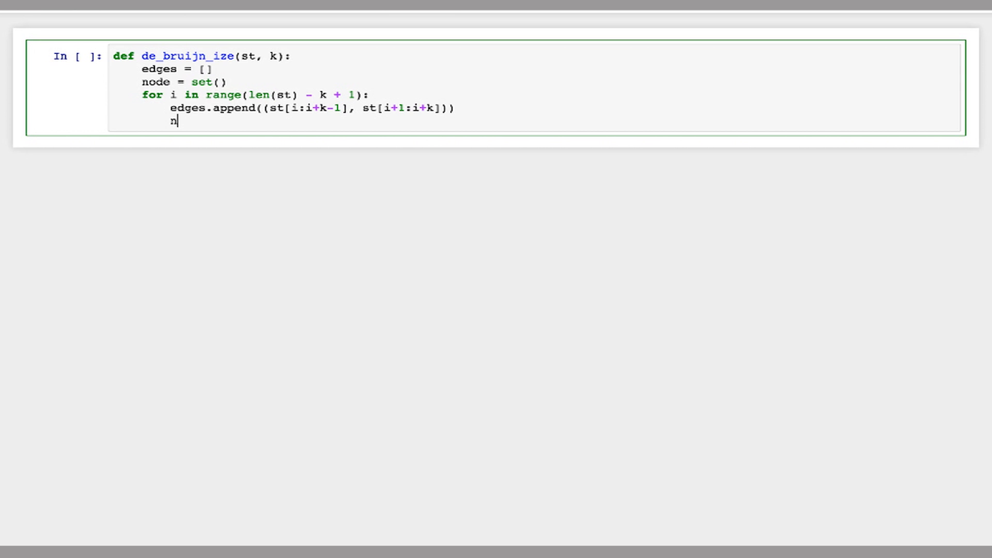
type("odes.")
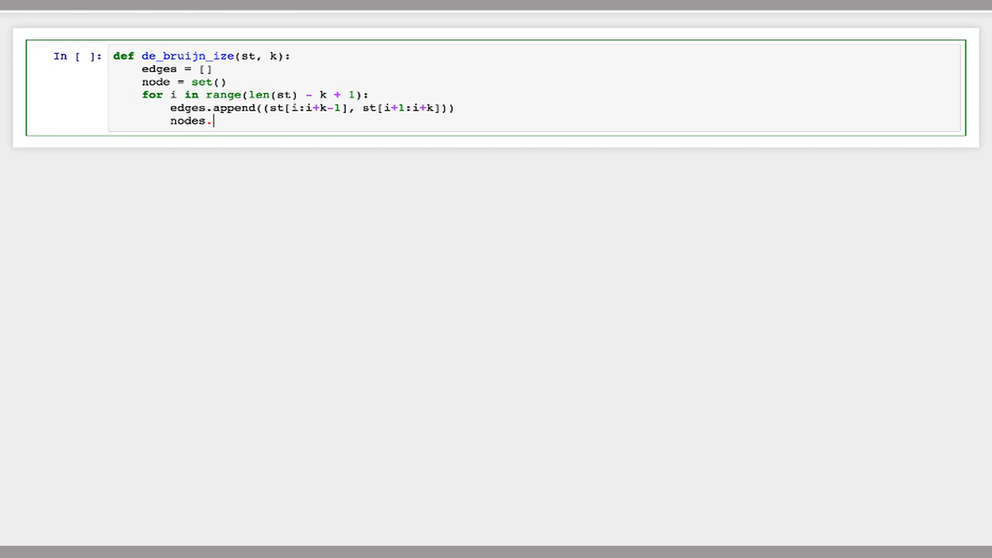
type("add(")
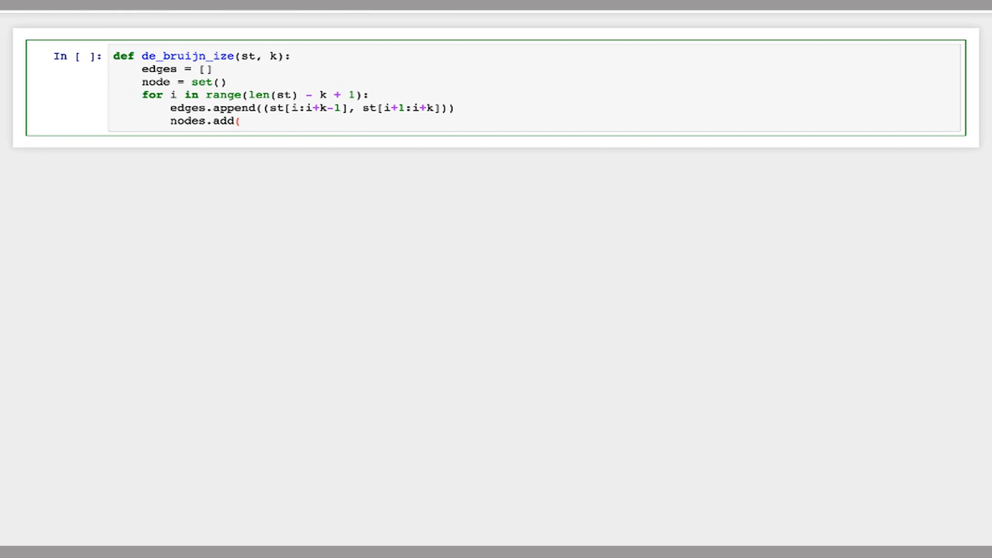
type("st[")
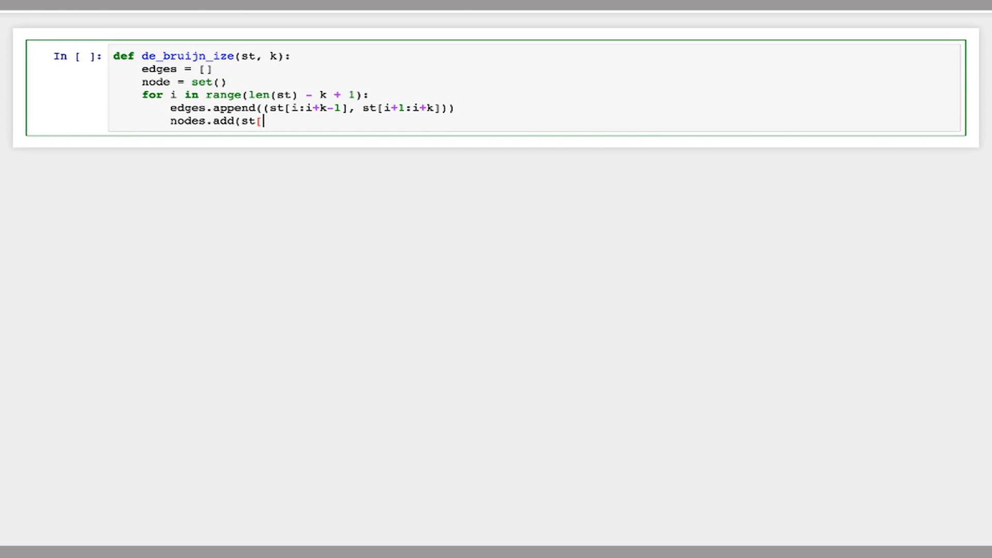
type("i:i+k")
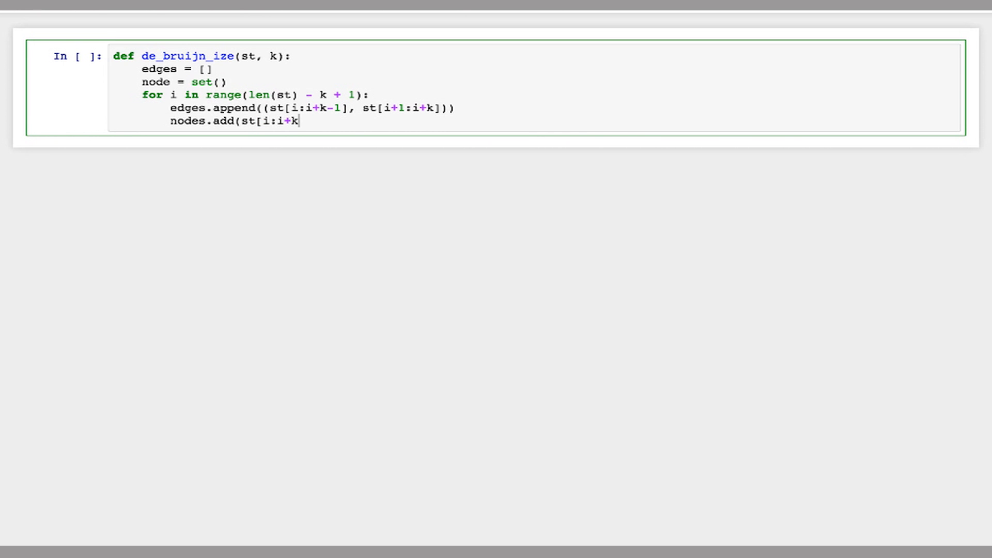
type("-1])")
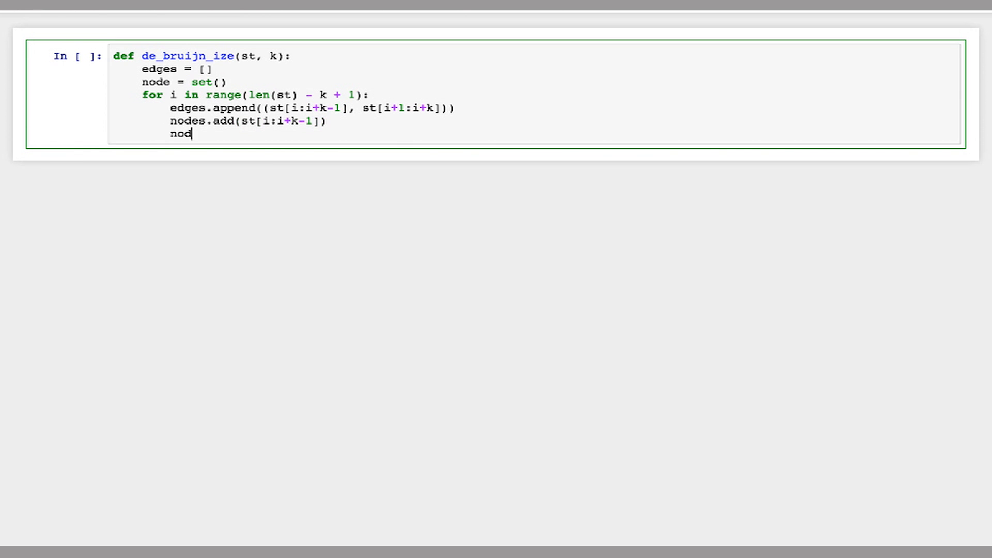
type("es.add(s")
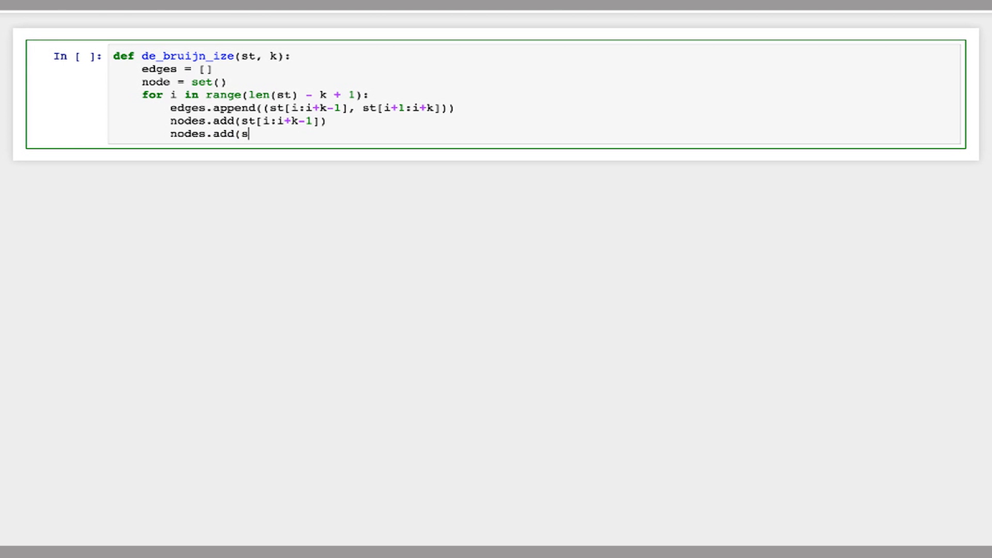
type("t[i+1")
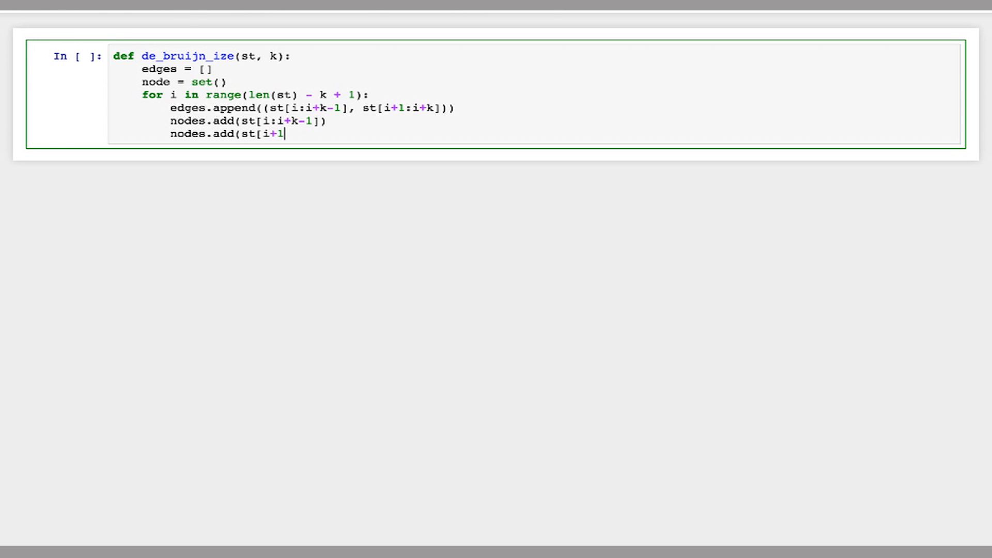
type(":i+")
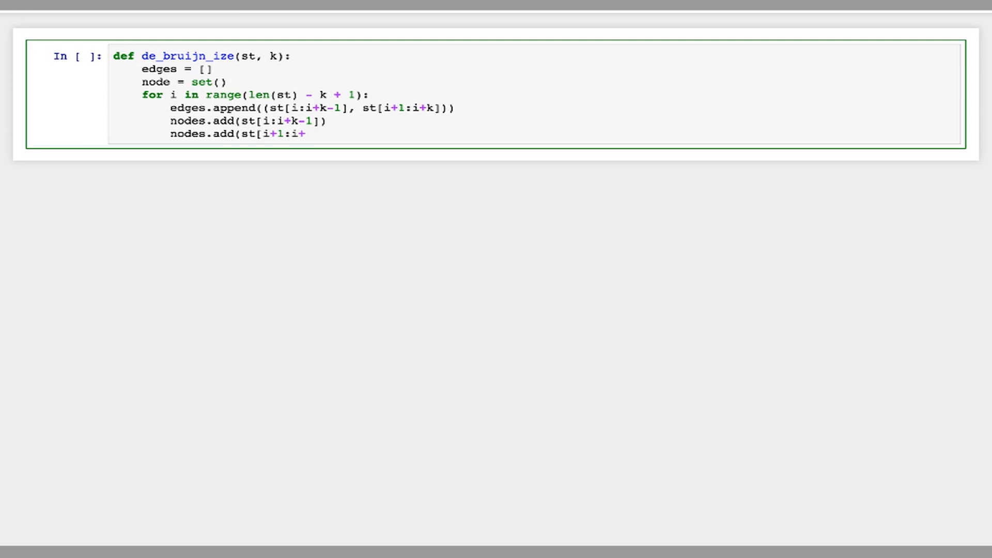
type("k])")
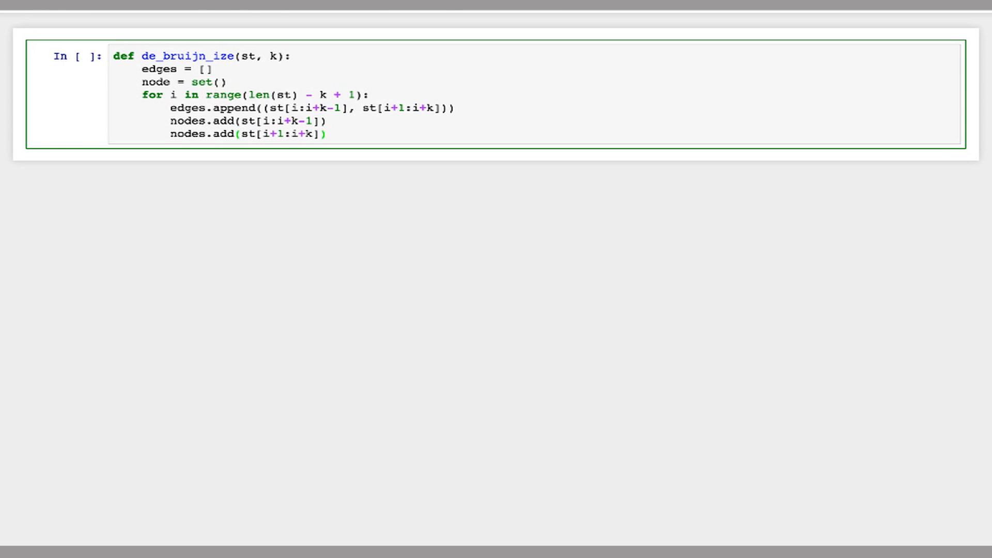
Step: End the function with return nodes, edges
left_click(327, 133)
type("ret")
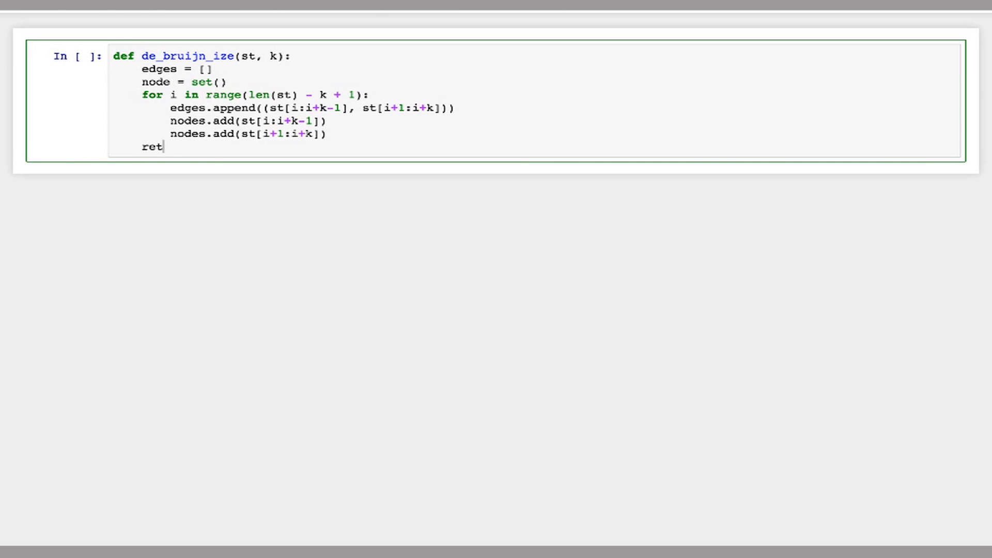
type("urn nodes,")
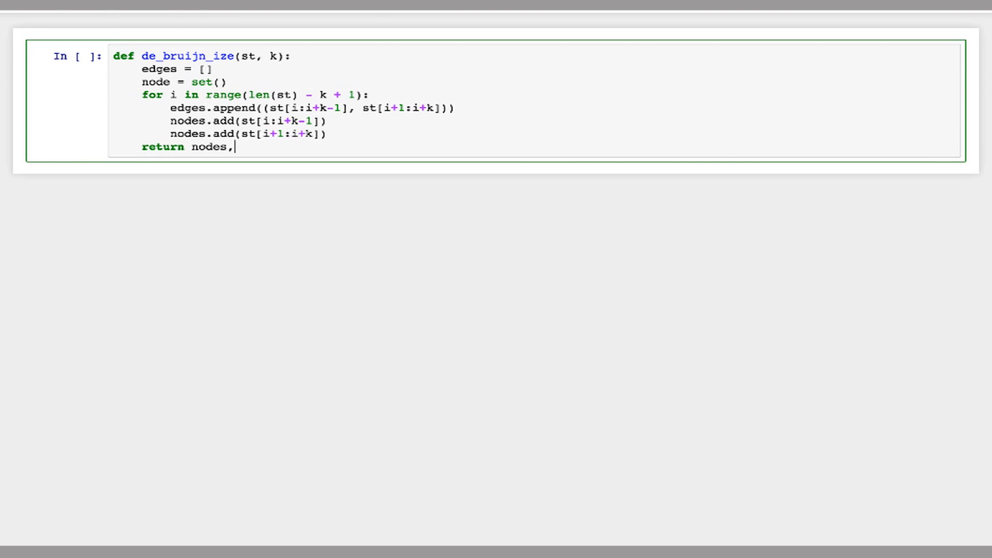
type("edges")
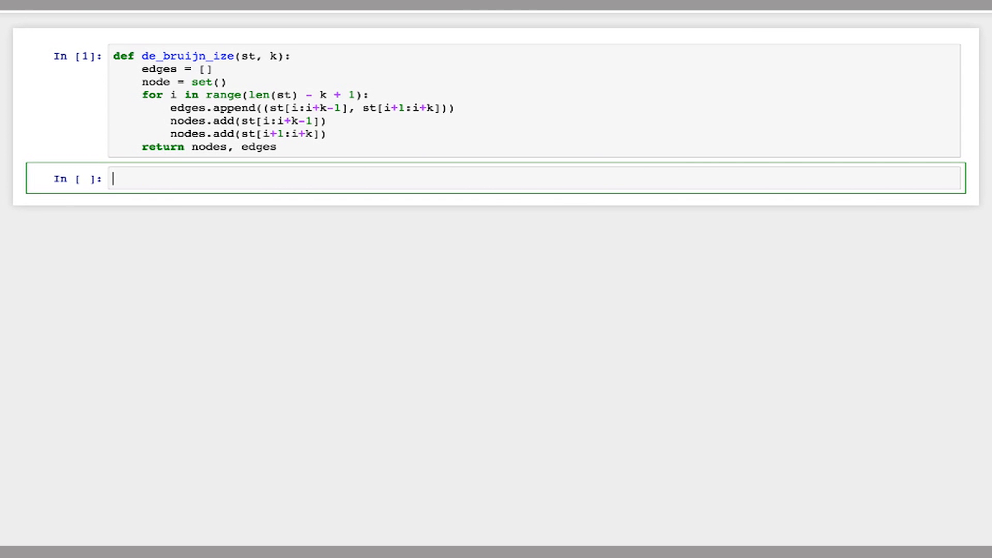
mouse_move(800, 165)
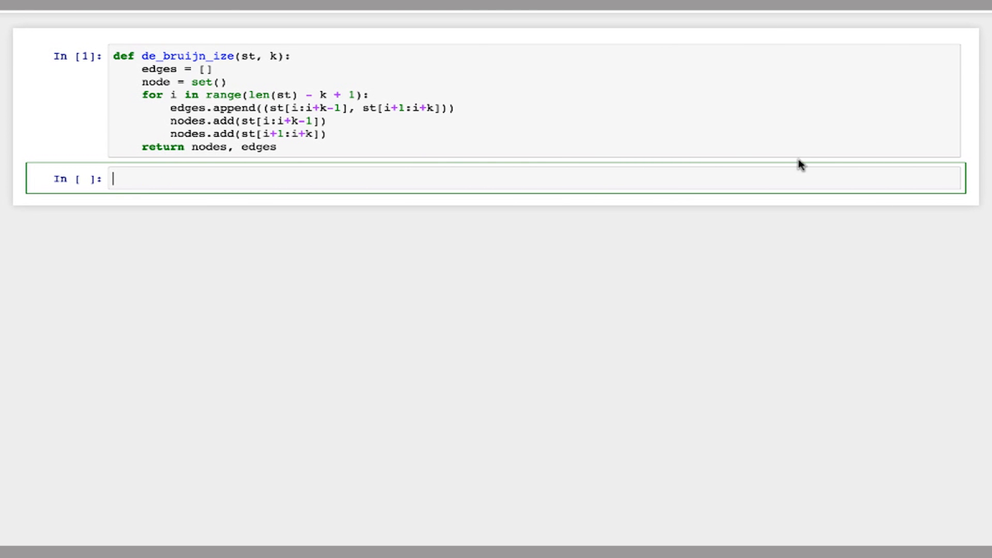
Step: Assign nodes, edges = de_bruijn_ize('ACGCGTCG', 3) in a new cell
type("nodes")
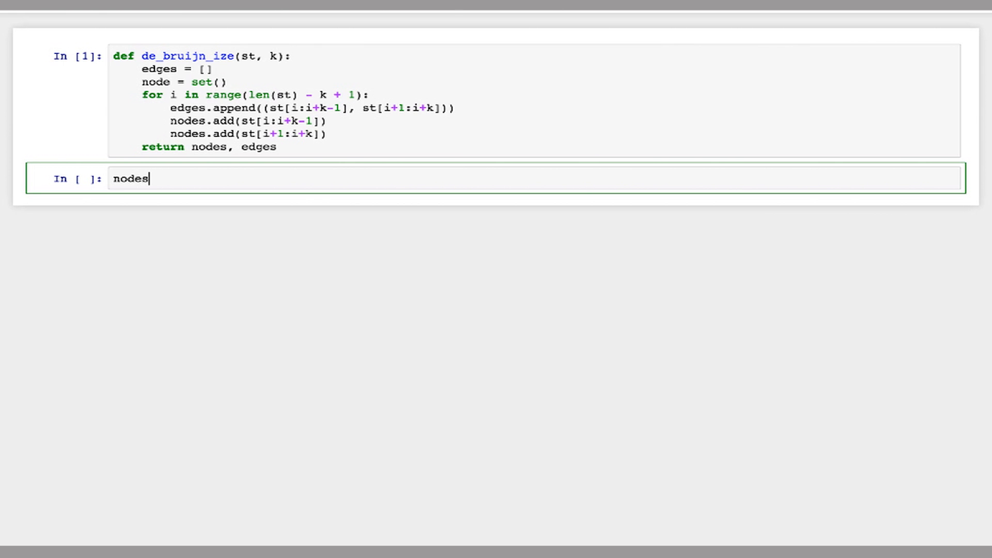
type(", edges")
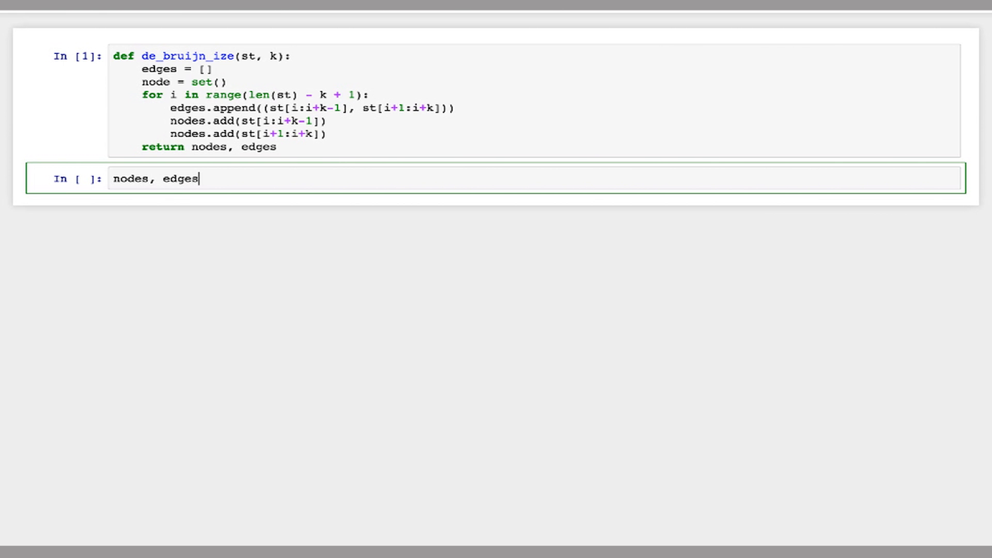
type("= de)br")
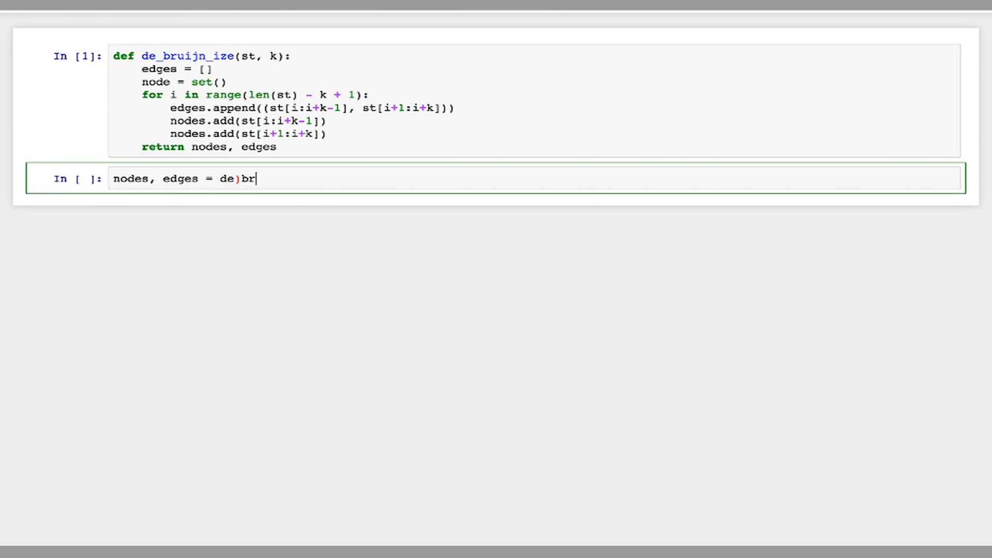
key("Backspace")
type("_bruijn")
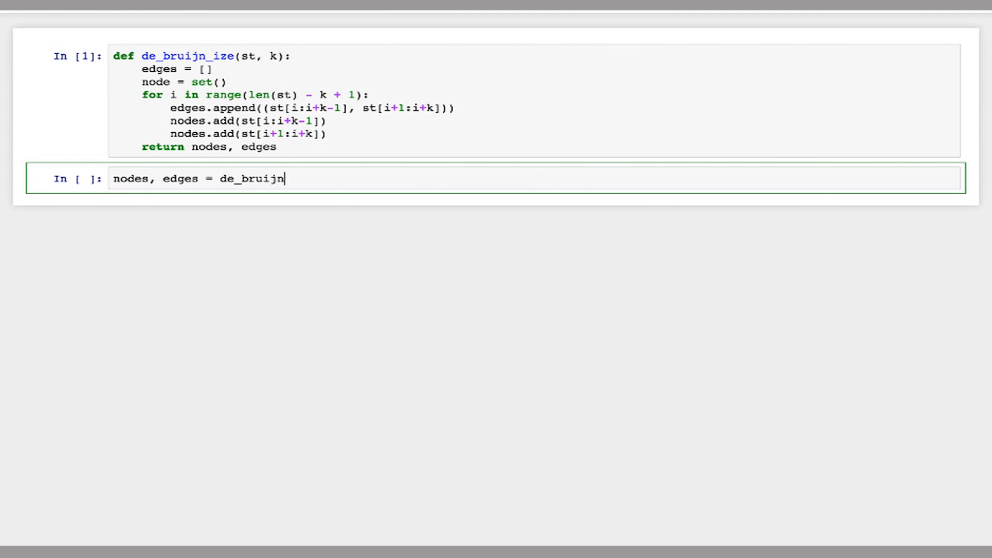
type("_ize")
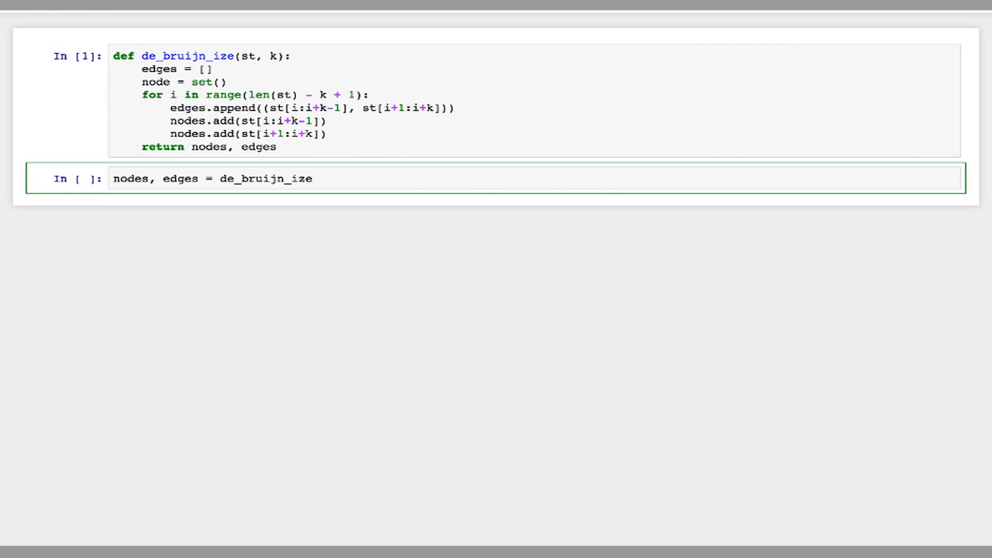
type("('A")
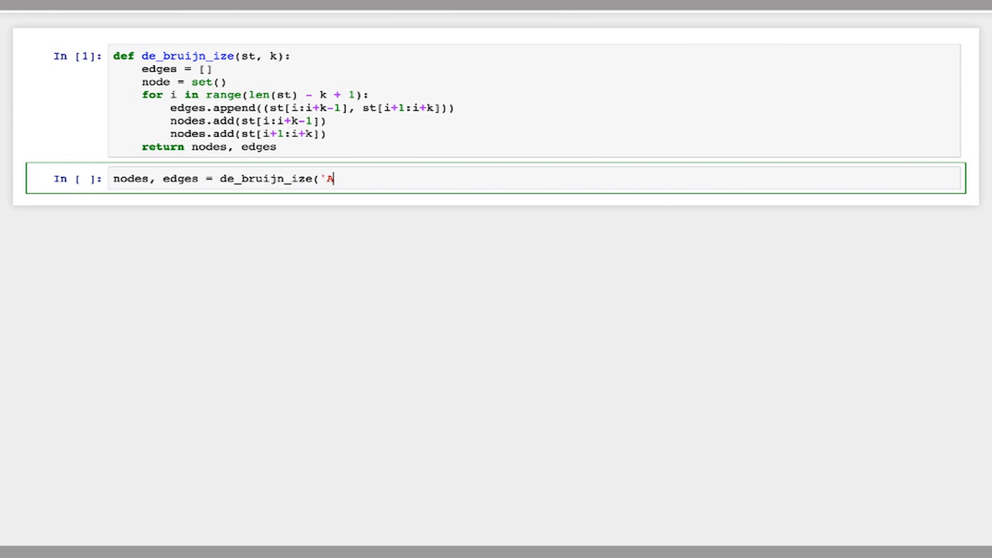
type("CGC")
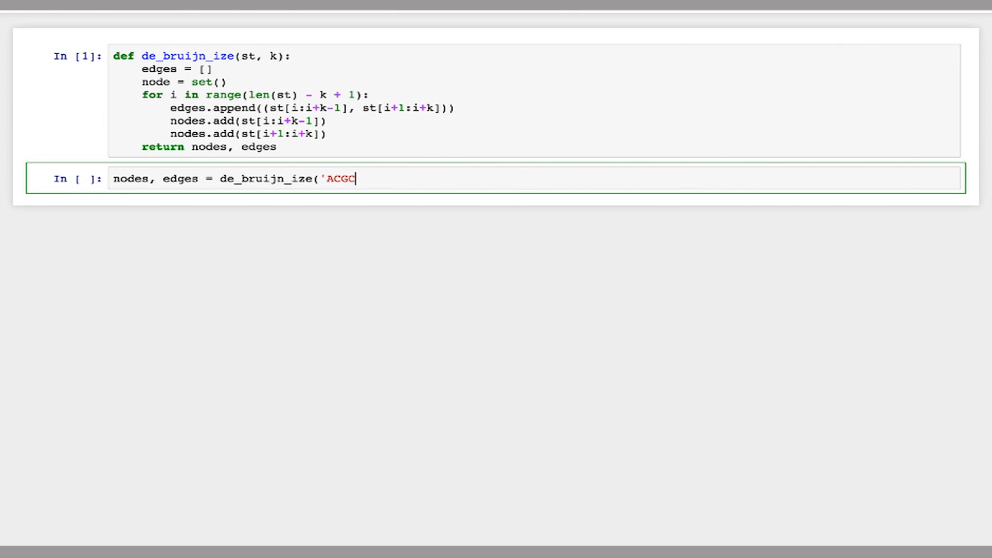
type("GTCG'")
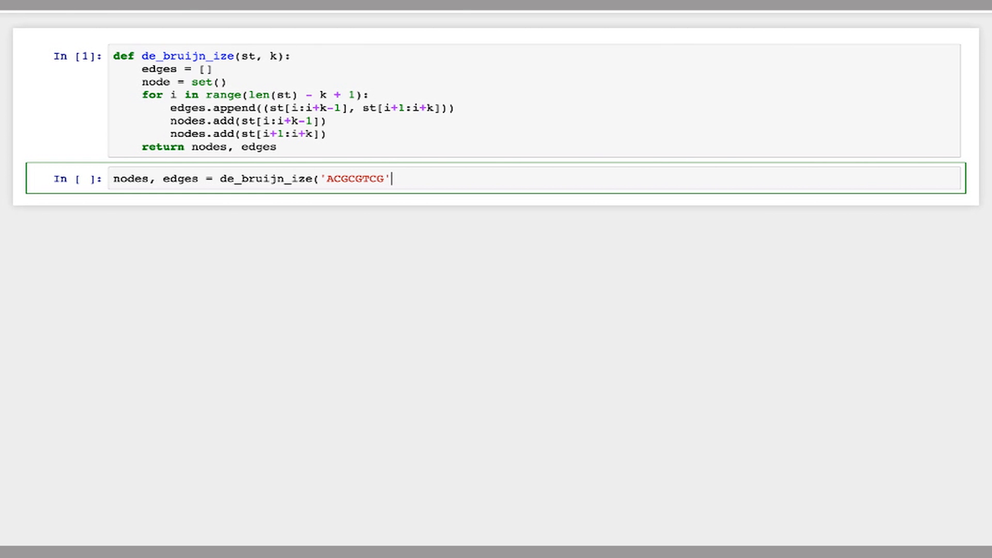
type(", 3")
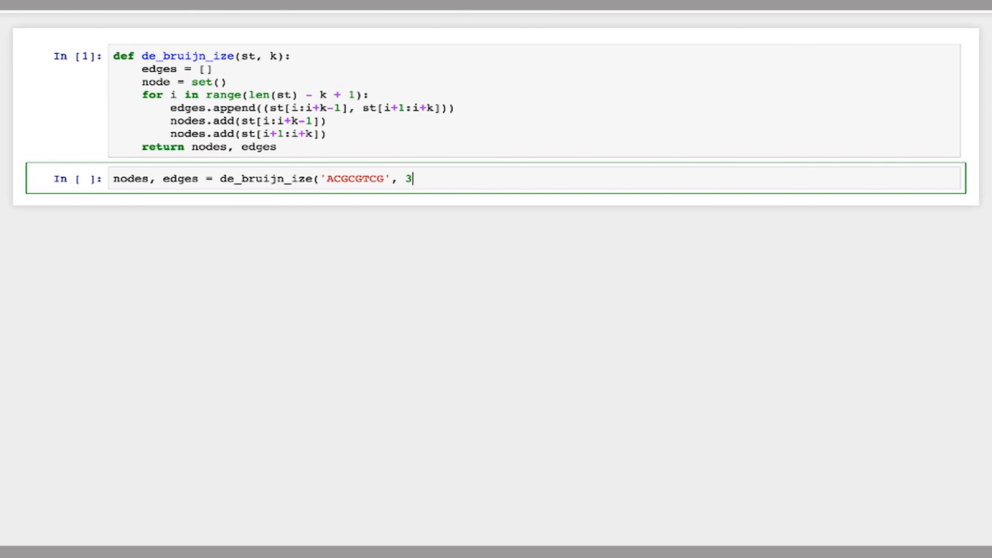
type(")")
left_click(184, 82)
type("s")
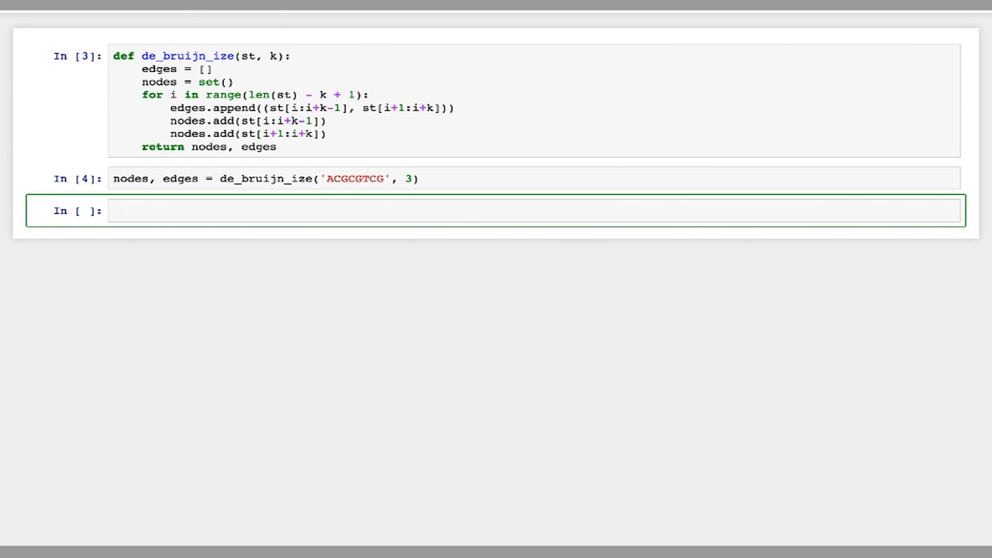
type("print(nodes)")
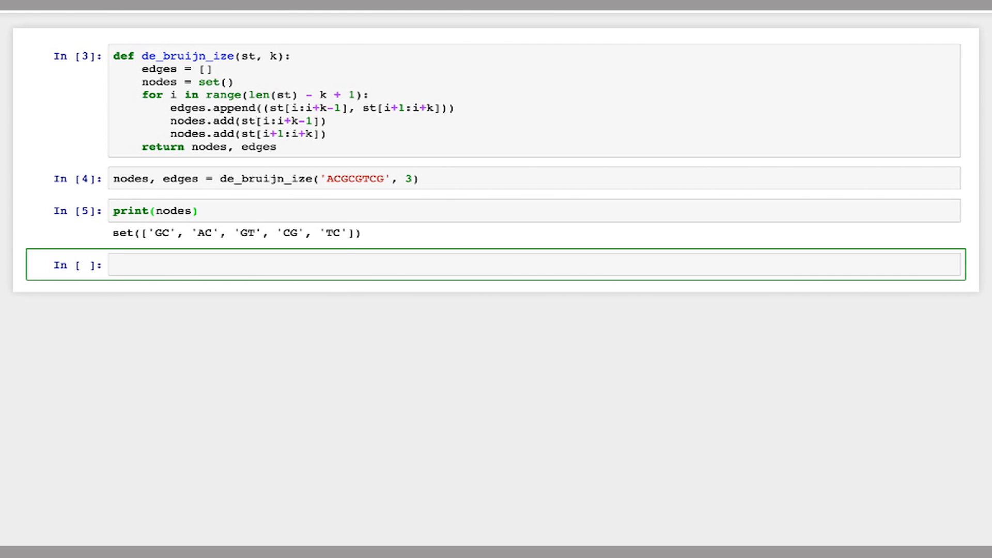
left_click(342, 265)
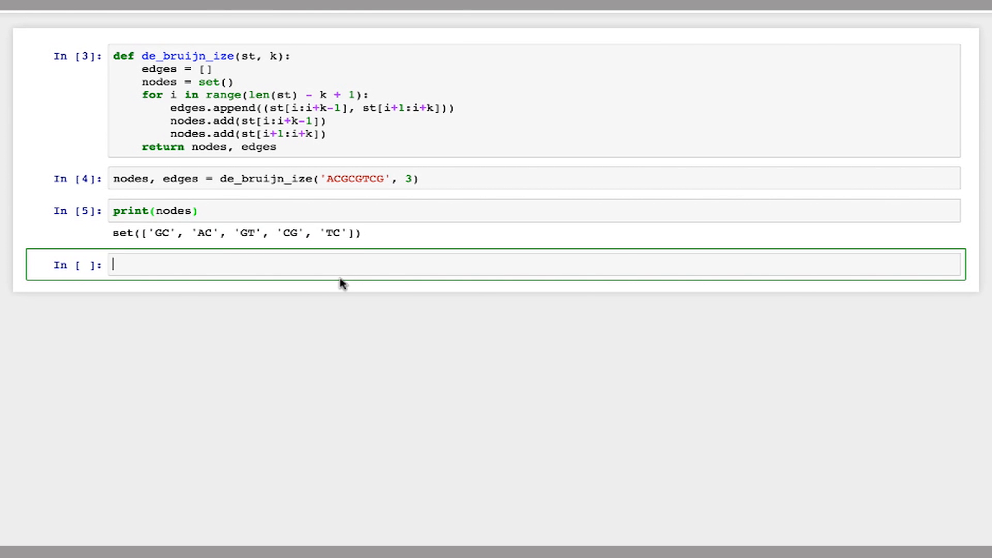
mouse_move(350, 279)
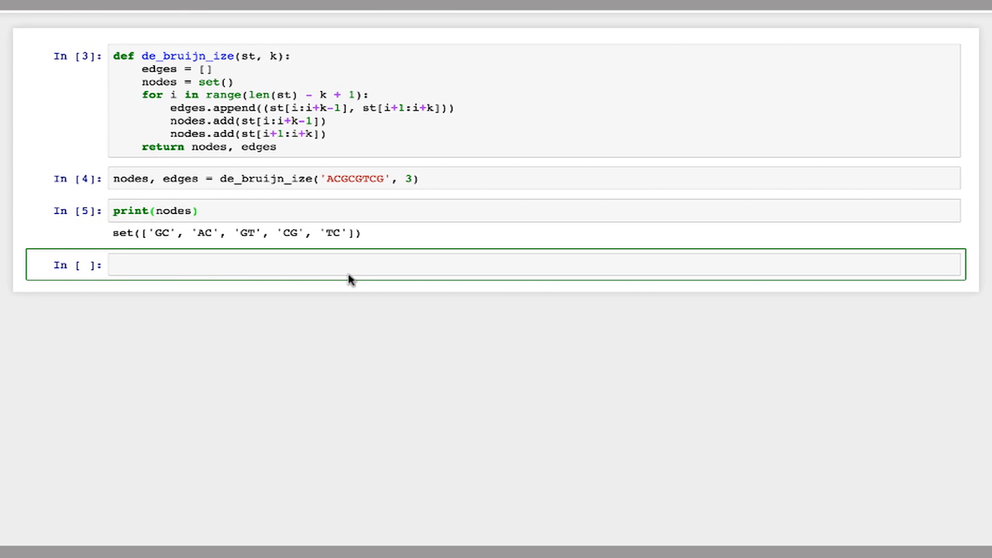
mouse_move(353, 262)
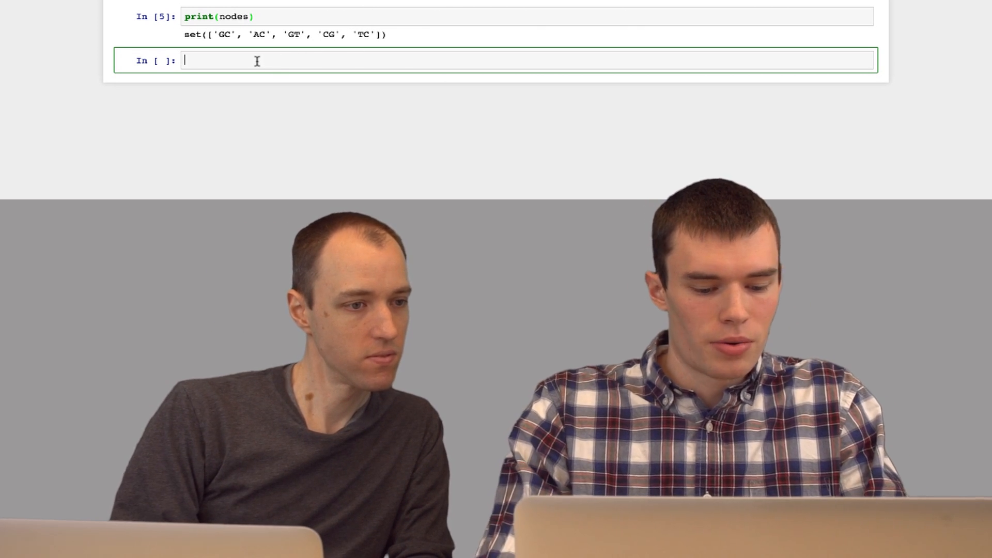
Step: Print edges, listing six pairs from ('AC', 'CG') to ('TC', 'CG')
type("print(edge)")
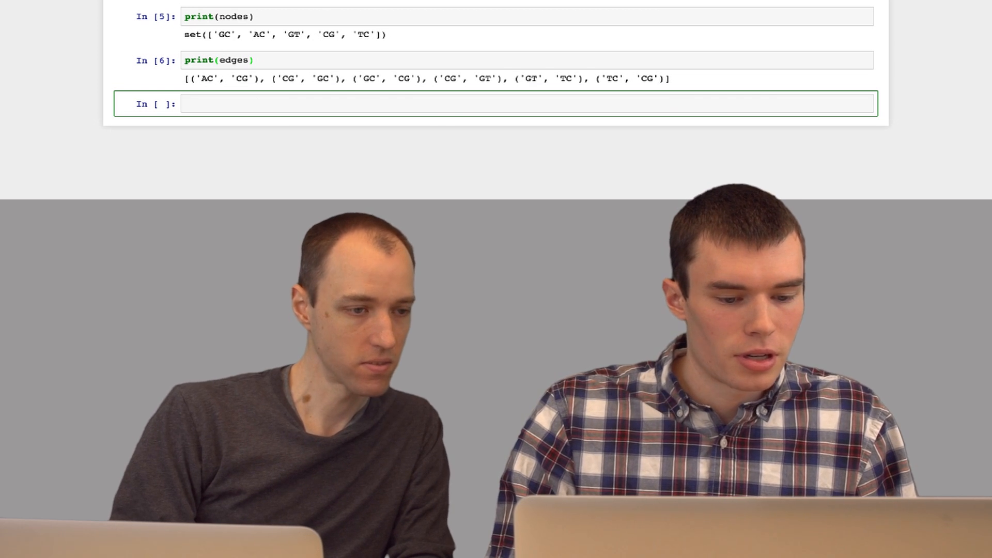
left_click(443, 104)
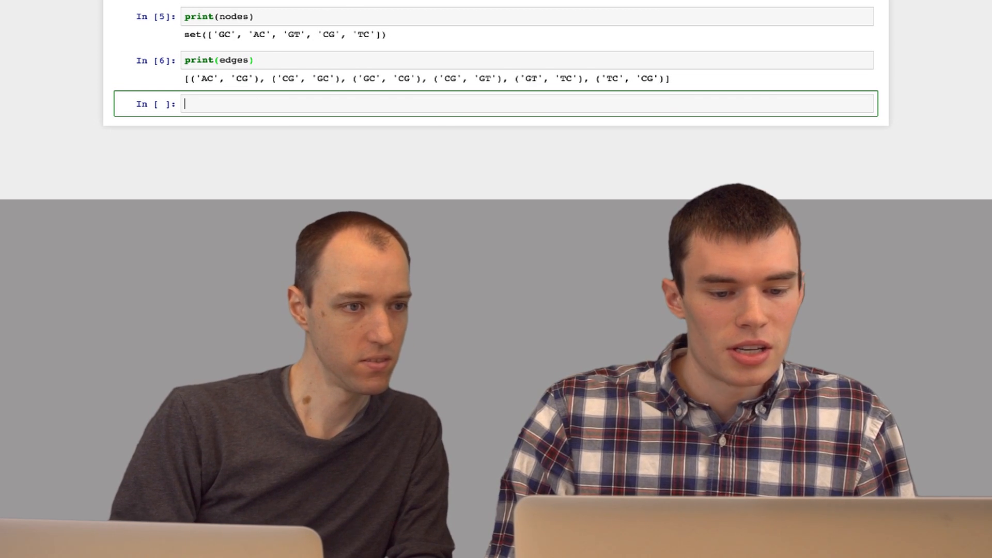
mouse_move(581, 166)
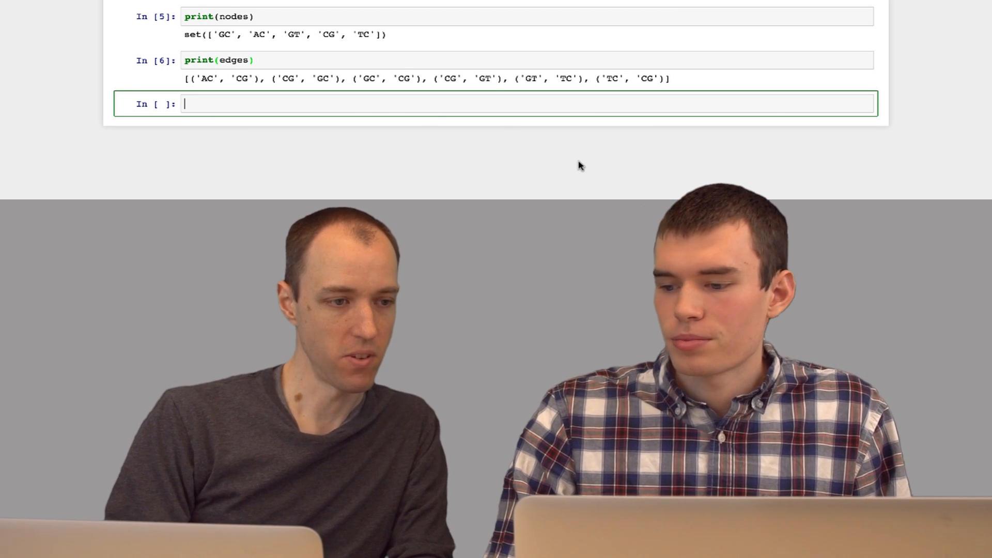
mouse_move(497, 195)
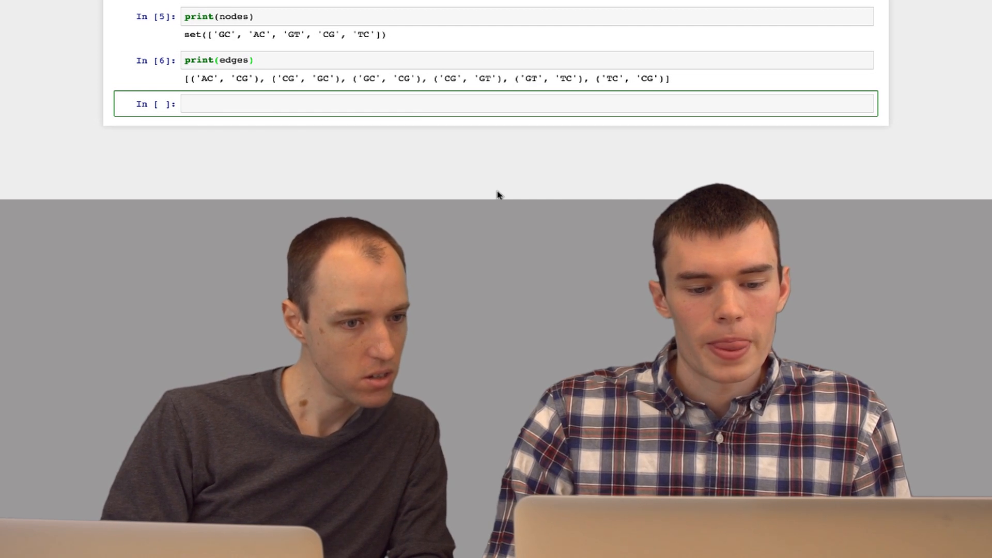
scroll("up", 3)
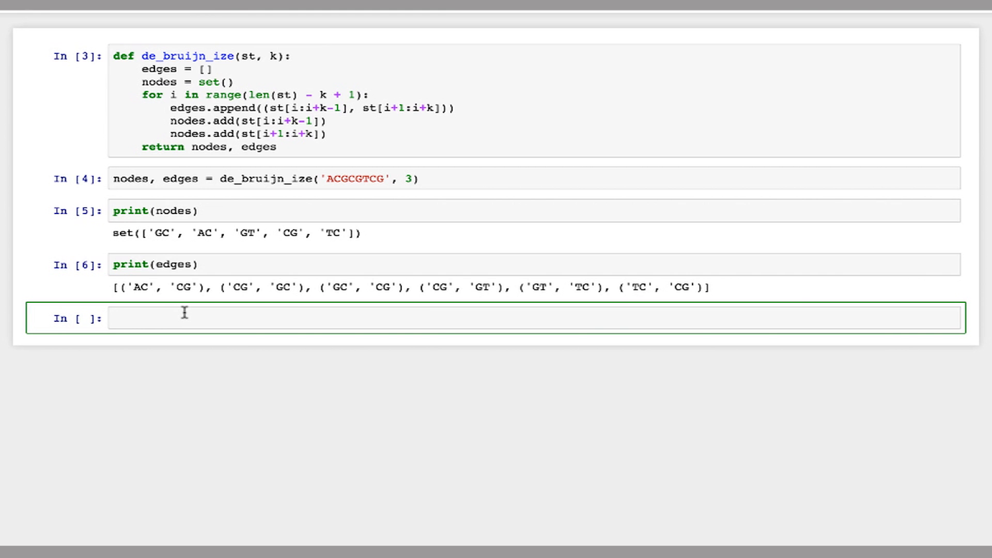
Step: Define and run visualize_de_bruijn(st, k), building a DOT digraph string from nodes and edges
type("def visualize_de_bruijn(st, k):")
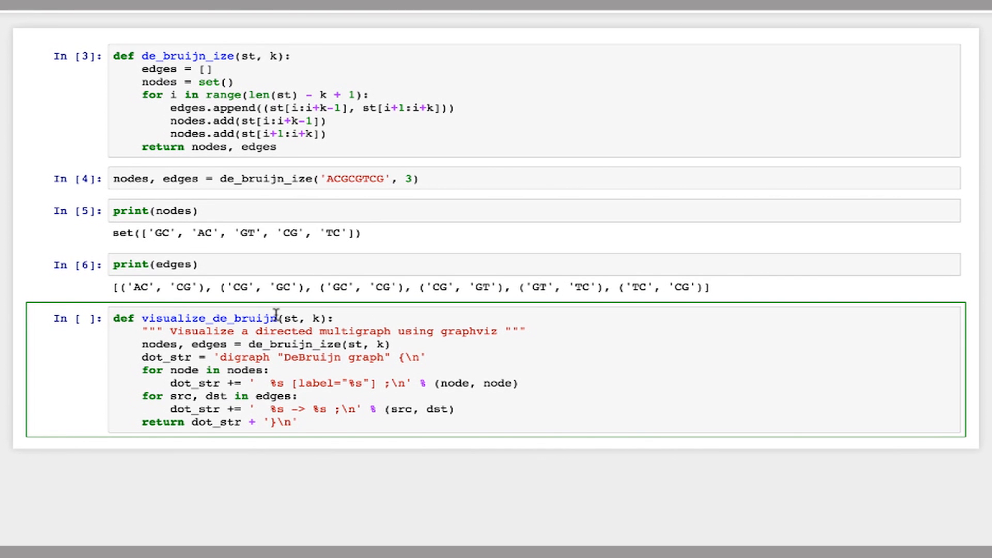
mouse_move(314, 377)
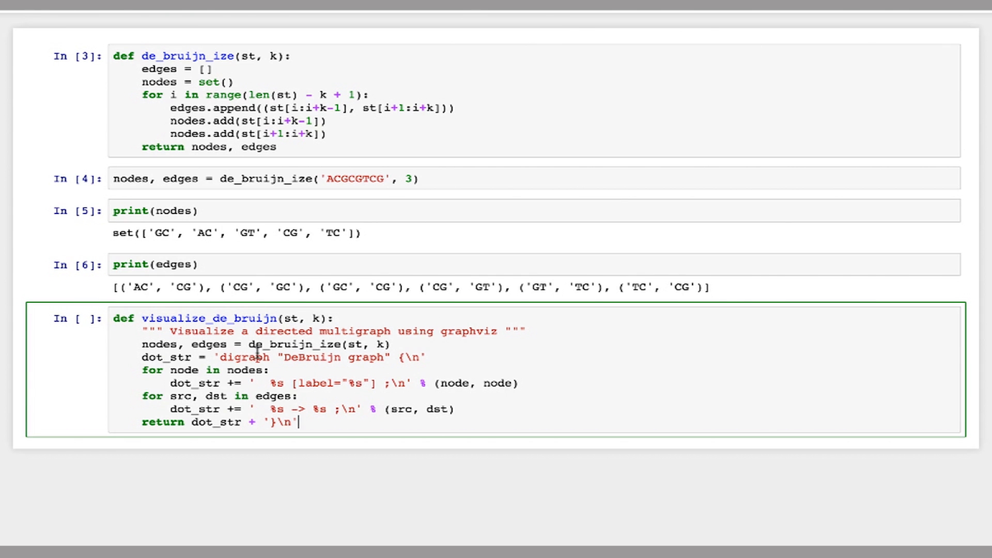
mouse_move(301, 346)
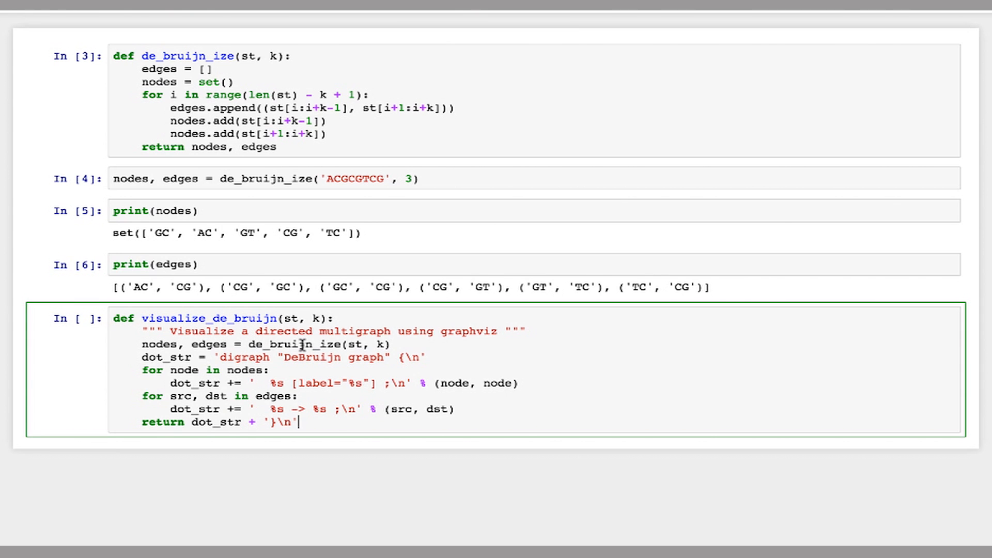
mouse_move(267, 398)
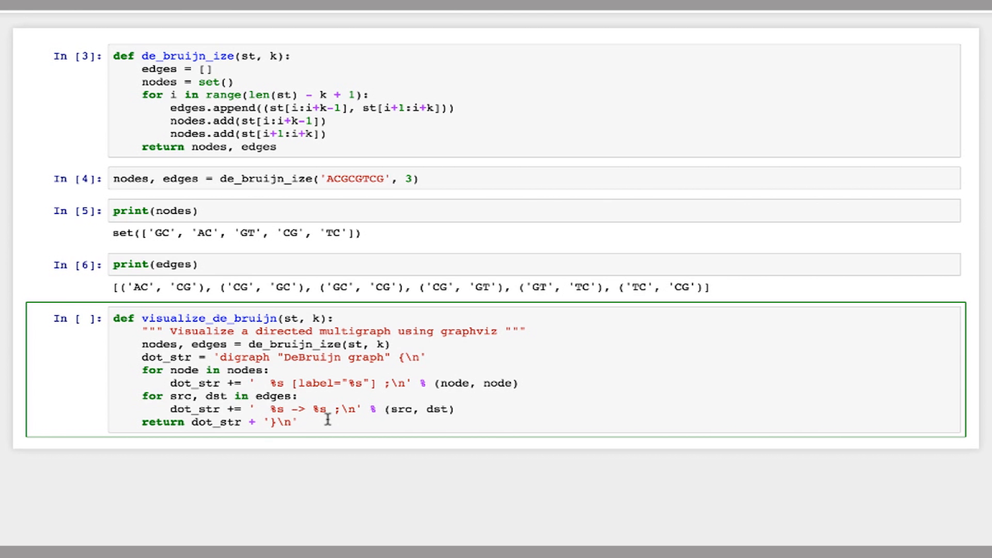
key("shift+enter")
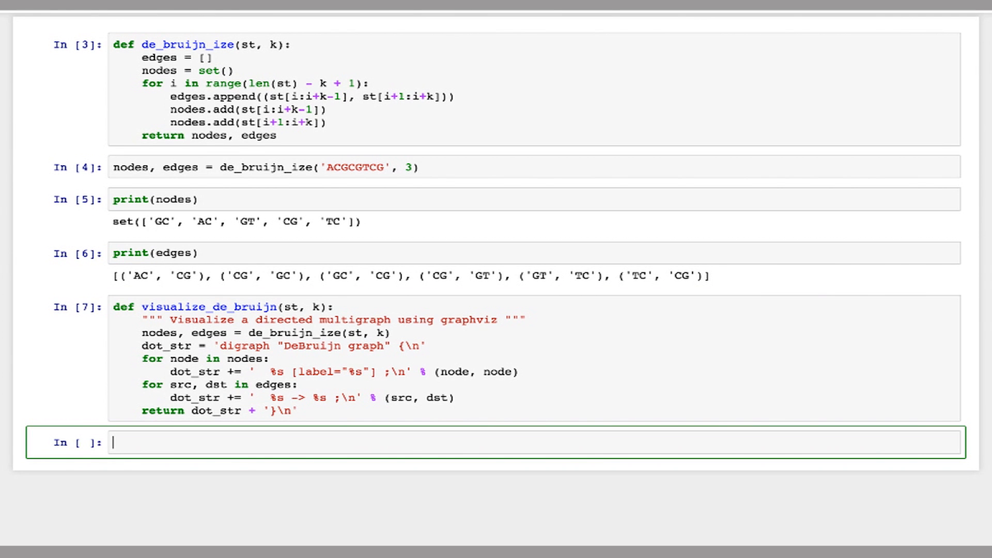
Step: Run %load_ext gvmagic in a new cell
type("%load")
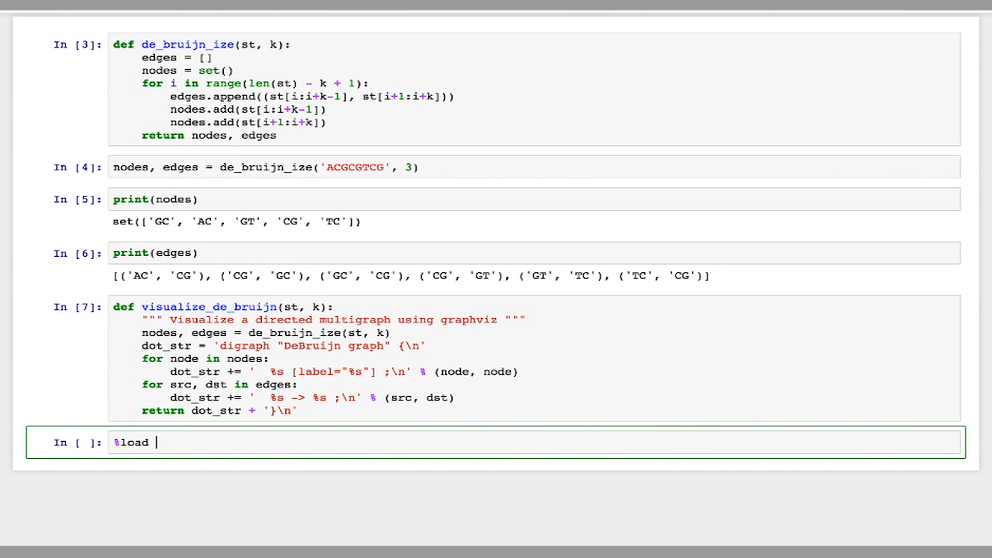
type("_ext")
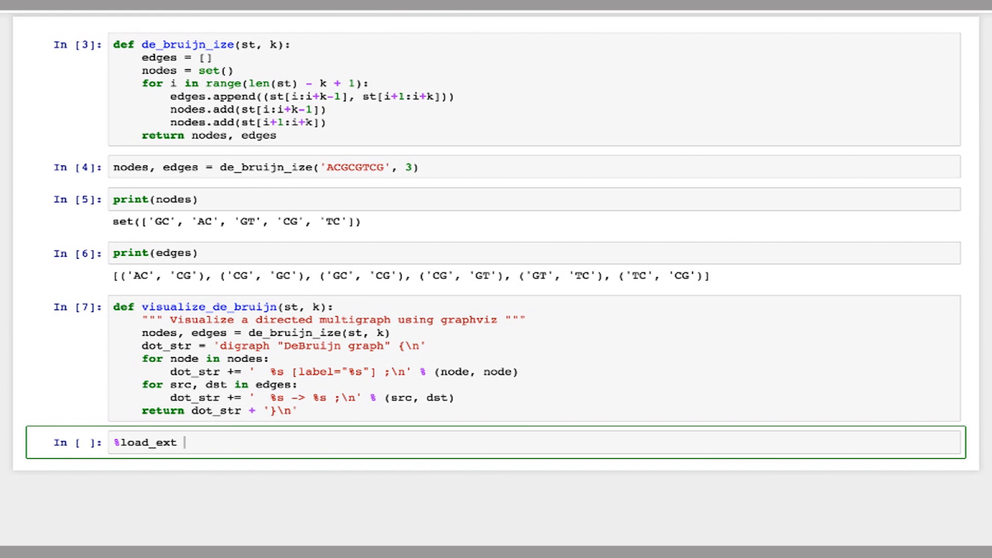
type("gvmagic")
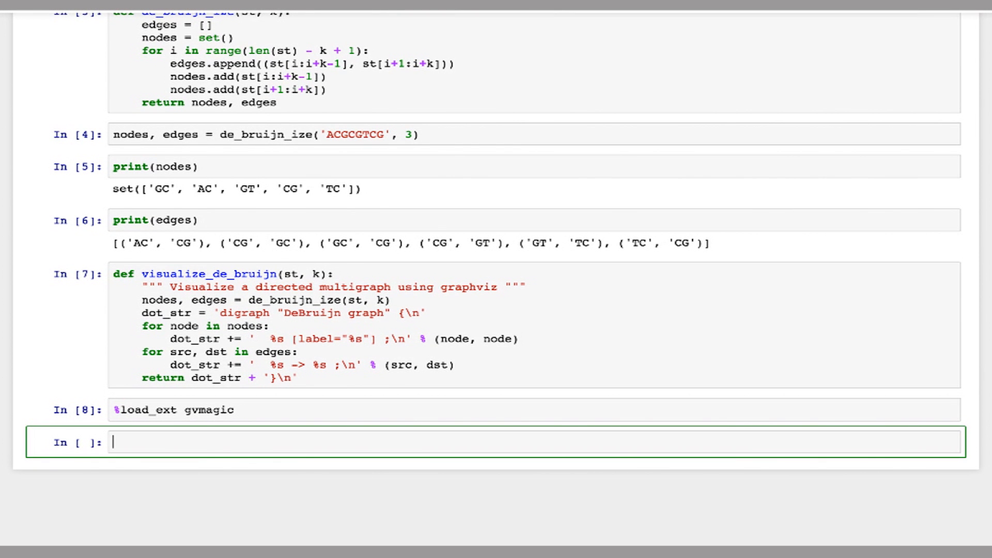
Step: Run %dotstr visualize_de_bruijn('ACGCGTCG', 3) to display the rendered graph
type("%dotstr")
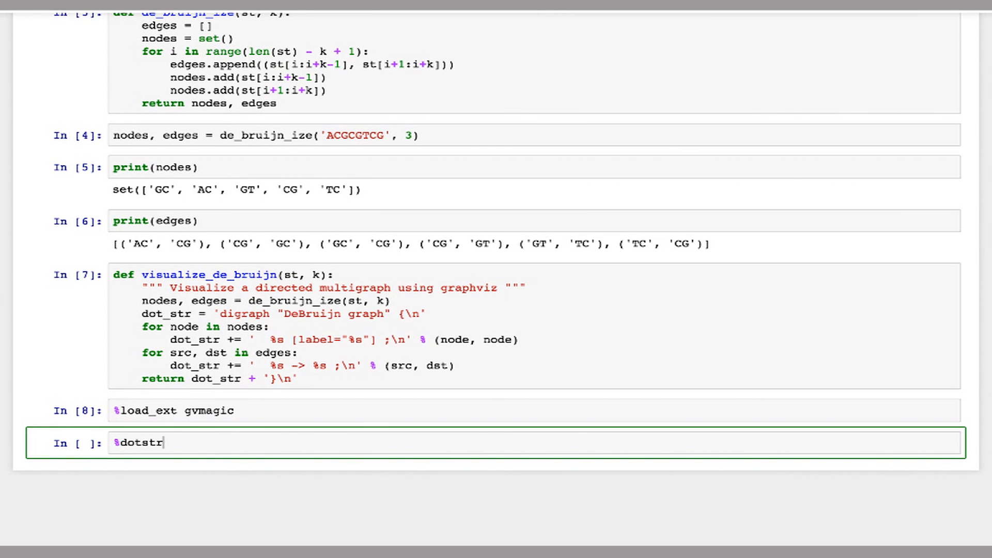
type("visuali")
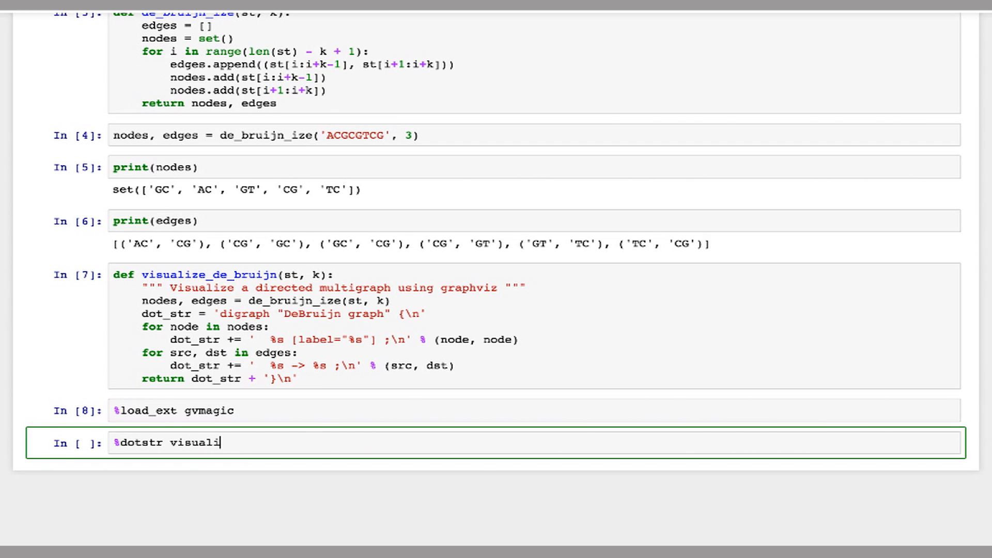
type("ze_de_brui")
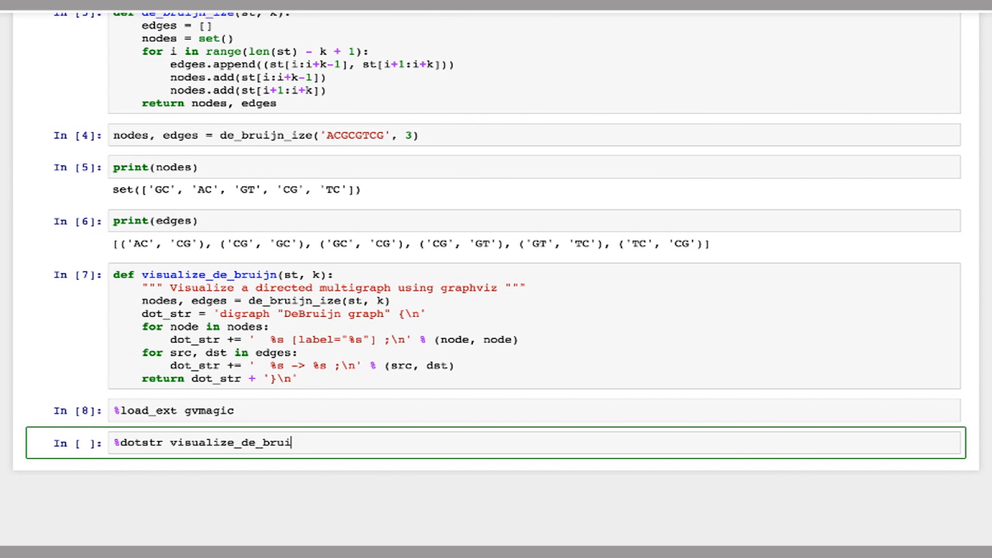
type("jn")
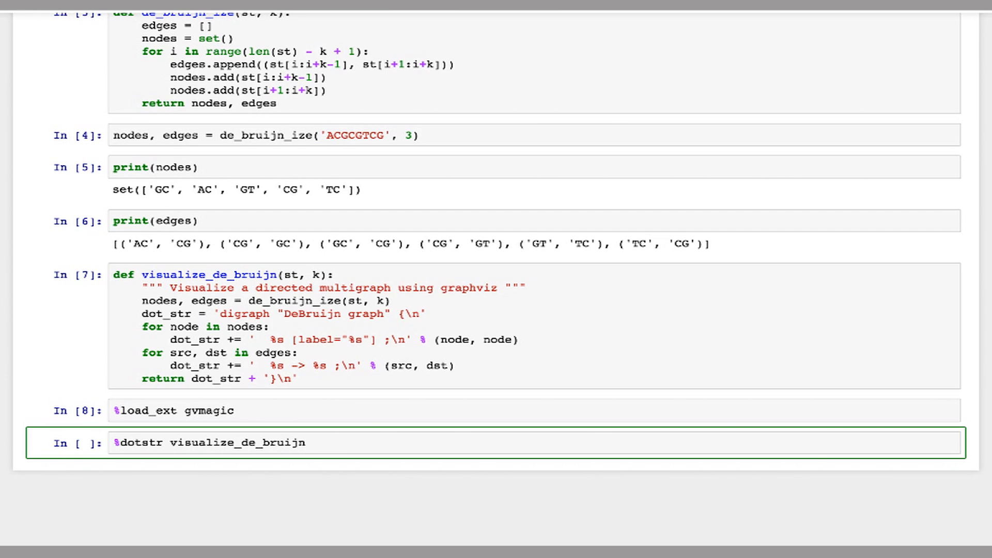
type("(")
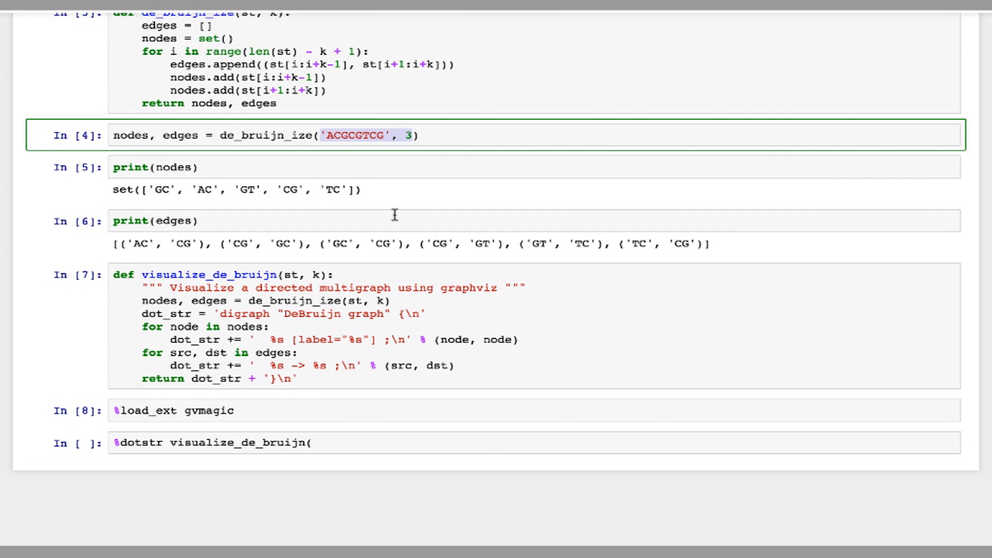
type("'ACGCGTCG', 3)")
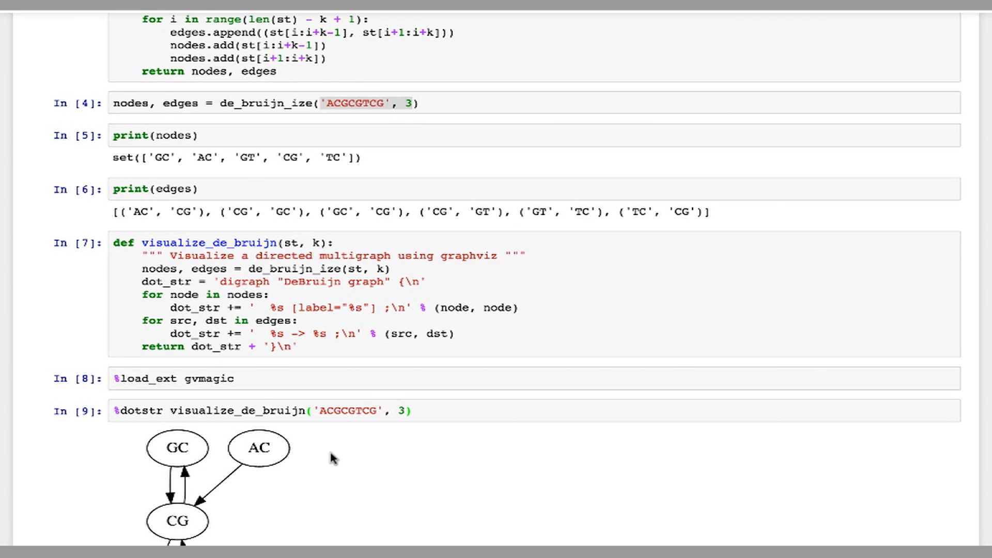
scroll("down", 3)
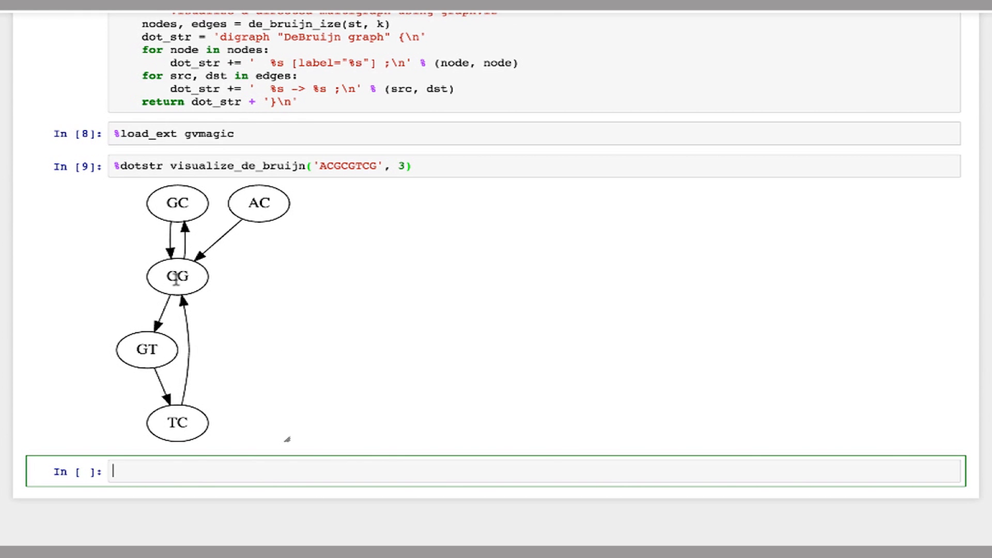
mouse_move(147, 260)
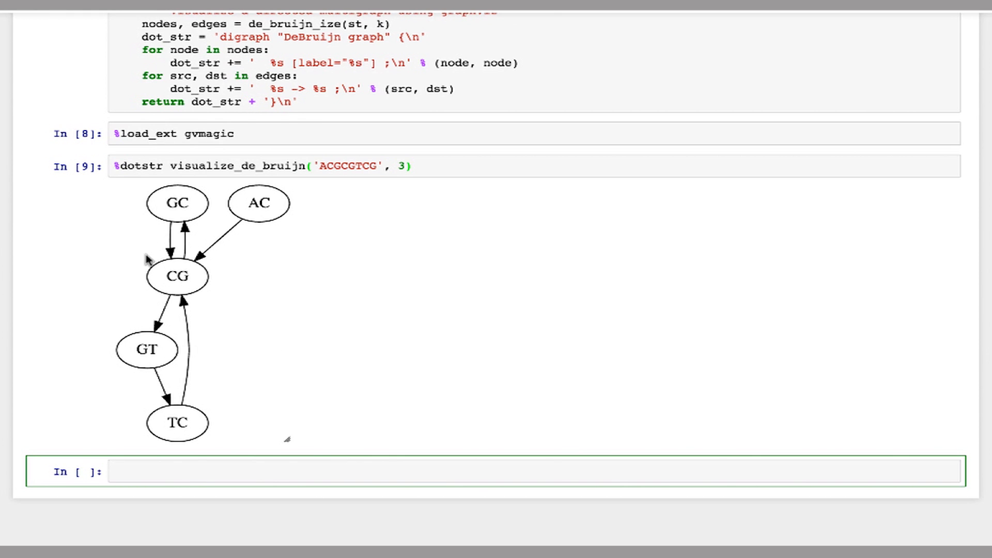
mouse_move(164, 280)
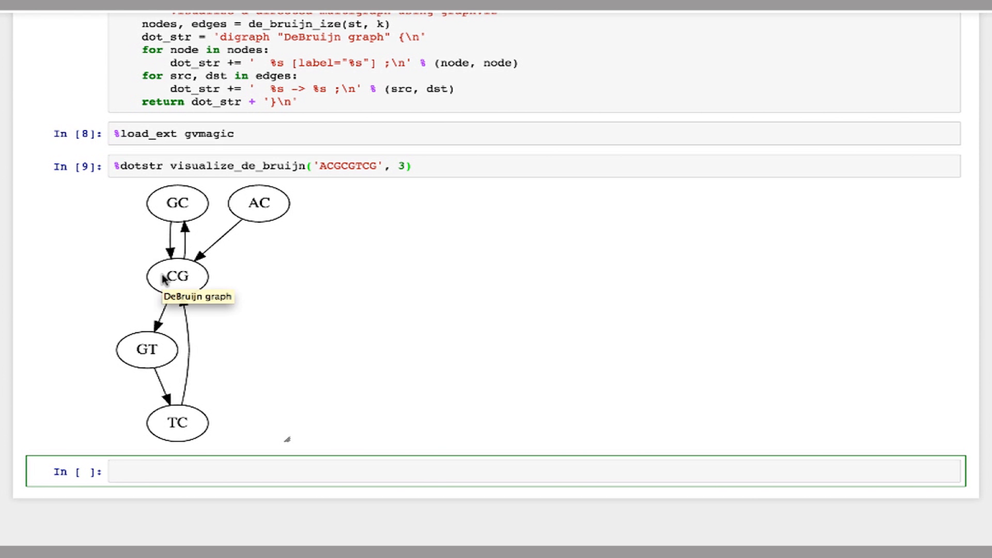
mouse_move(184, 431)
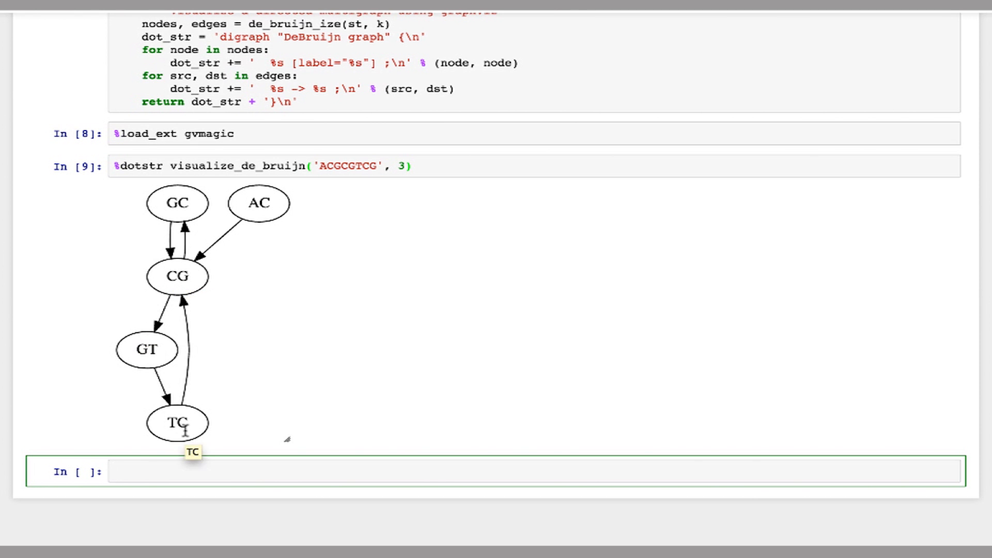